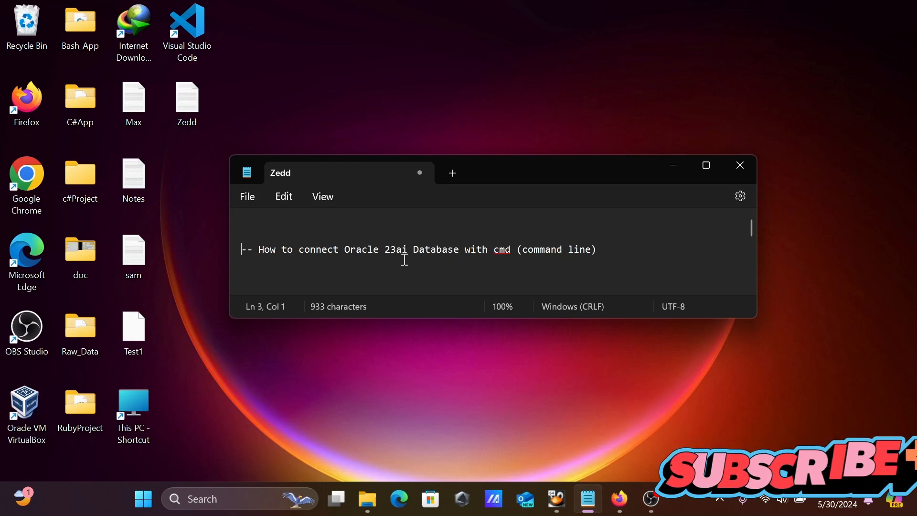
{"action": "mouse_move", "coordinate": [454, 256]}
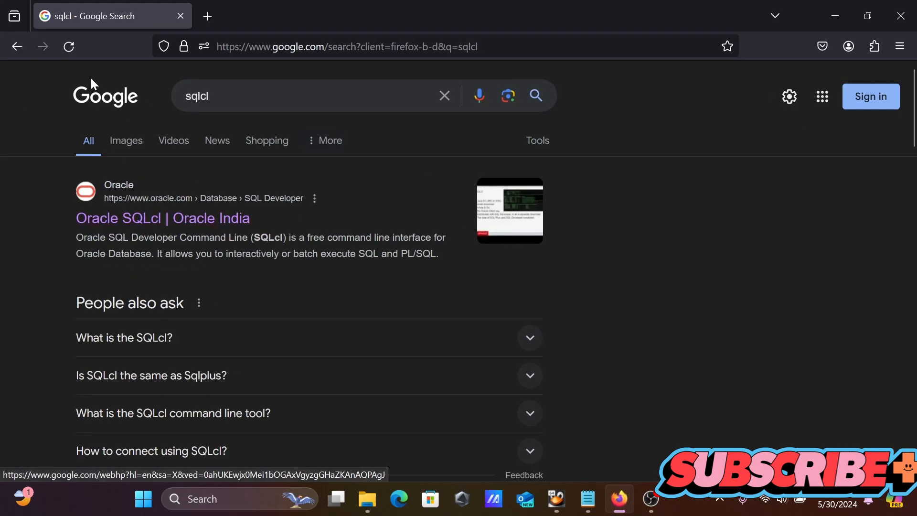
{"action": "mouse_move", "coordinate": [87, 248]}
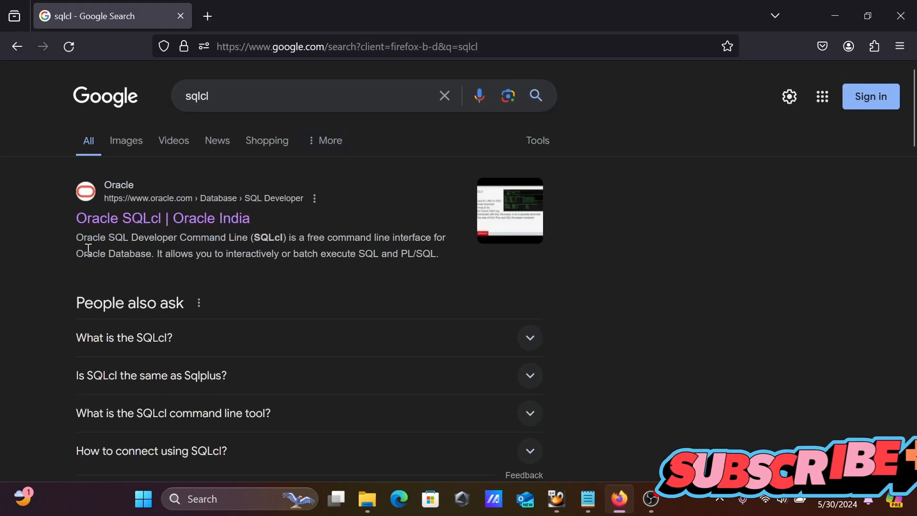
Step: Open the 'Oracle SQLcl | Oracle India' page and dismiss the Talk to sales popup
{"action": "left_click", "coordinate": [162, 218]}
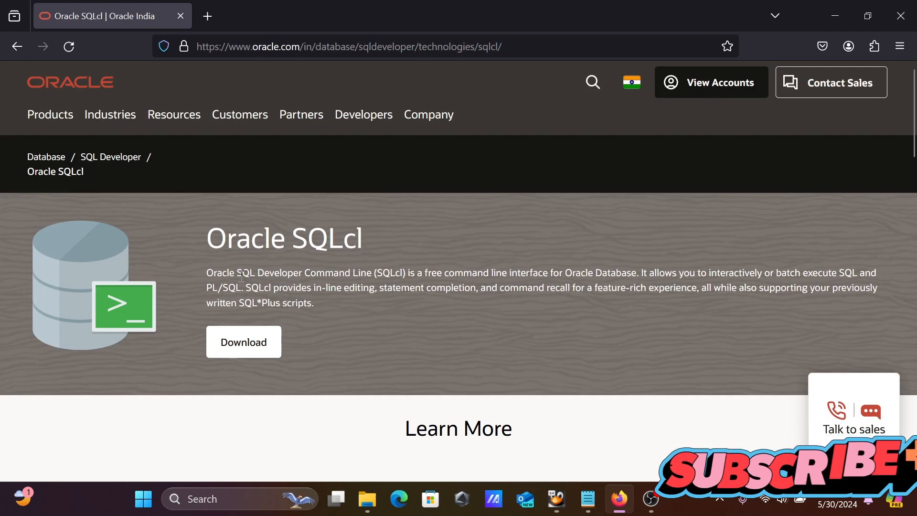
{"action": "left_click", "coordinate": [853, 409]}
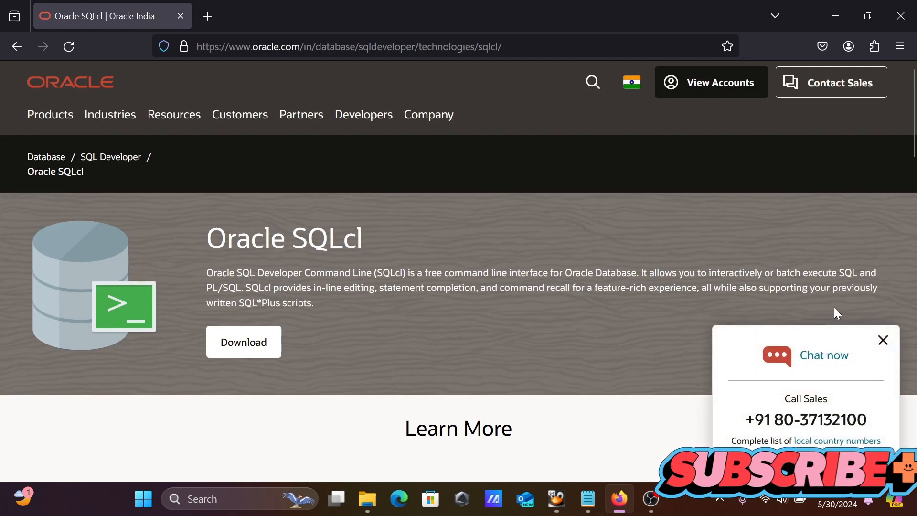
{"action": "left_click", "coordinate": [882, 340]}
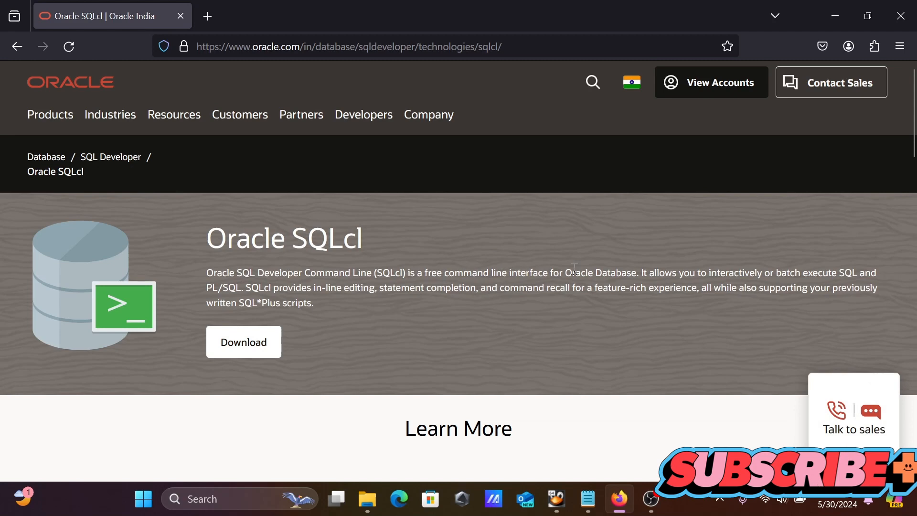
{"action": "mouse_move", "coordinate": [243, 342]}
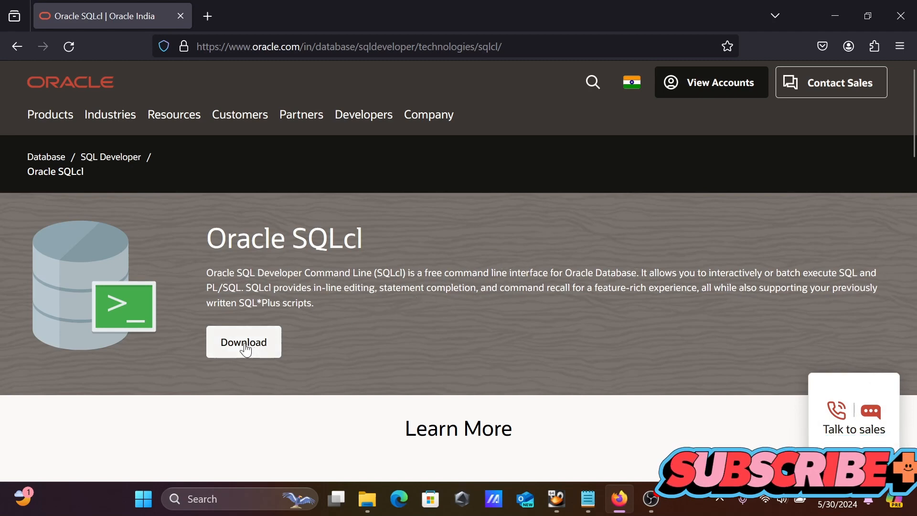
Step: Download the 64.66 MB SQLcl 24.1 zip, resuming the existing IDM download
{"action": "left_click", "coordinate": [243, 342]}
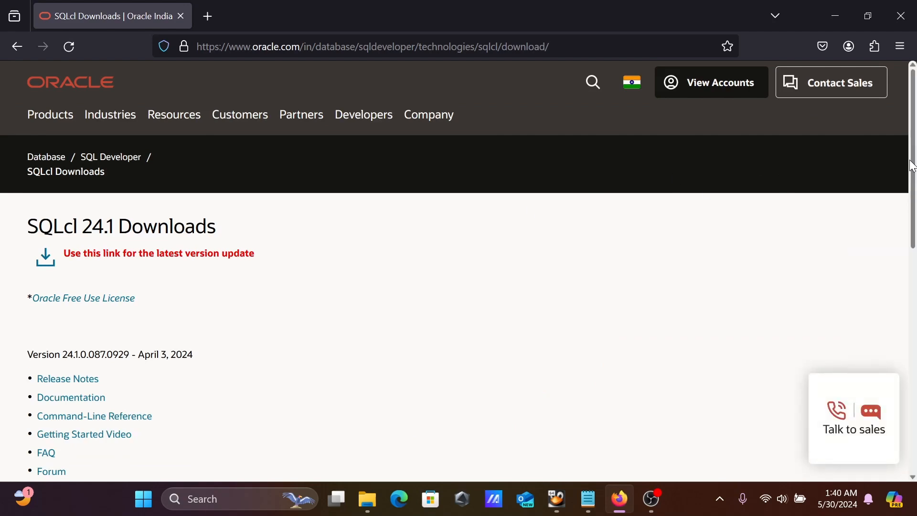
{"action": "scroll", "scroll_direction": "down", "scroll_amount": 3}
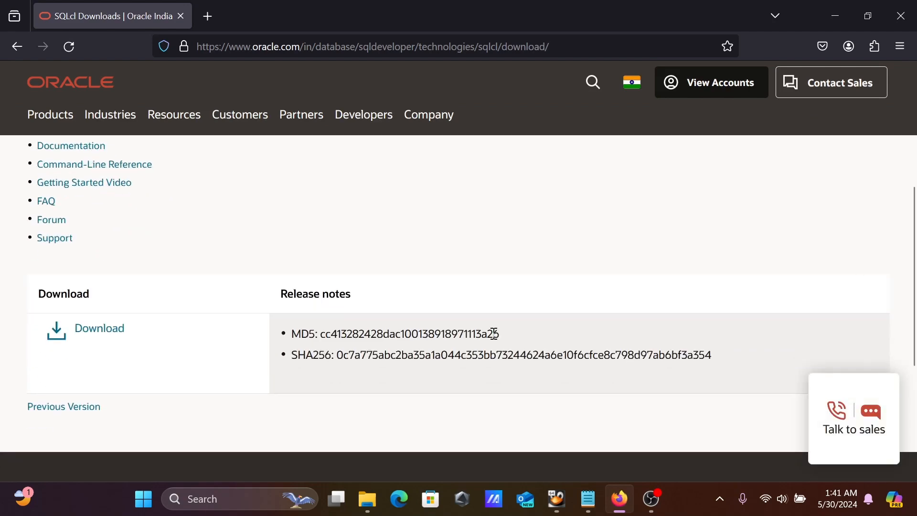
{"action": "left_click", "coordinate": [99, 328]}
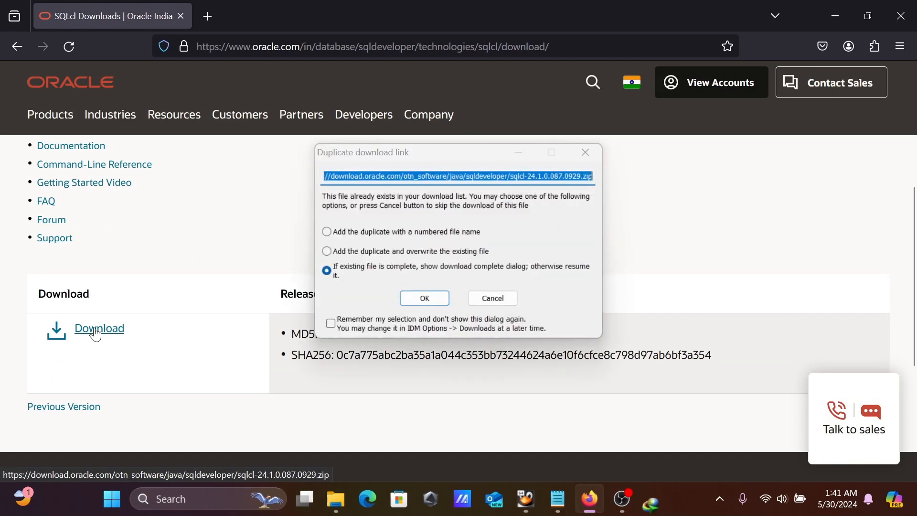
{"action": "left_click", "coordinate": [424, 298]}
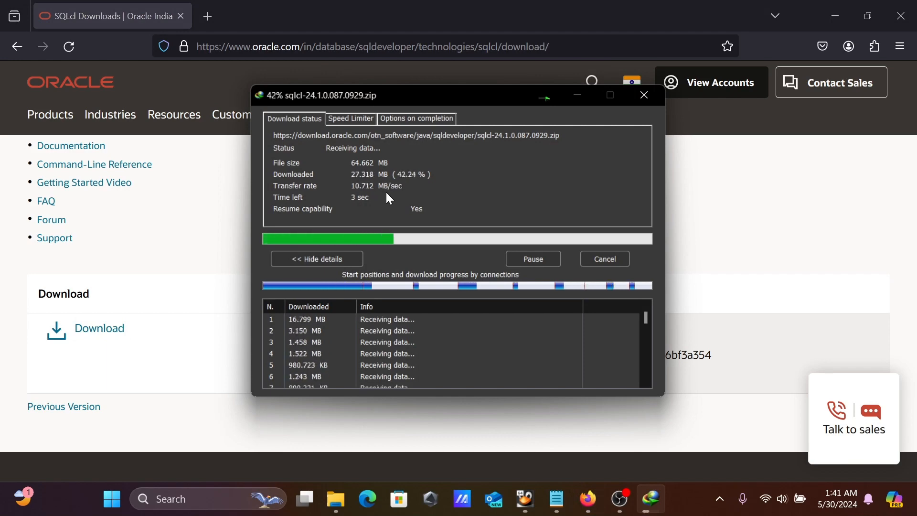
{"action": "left_click", "coordinate": [644, 95]}
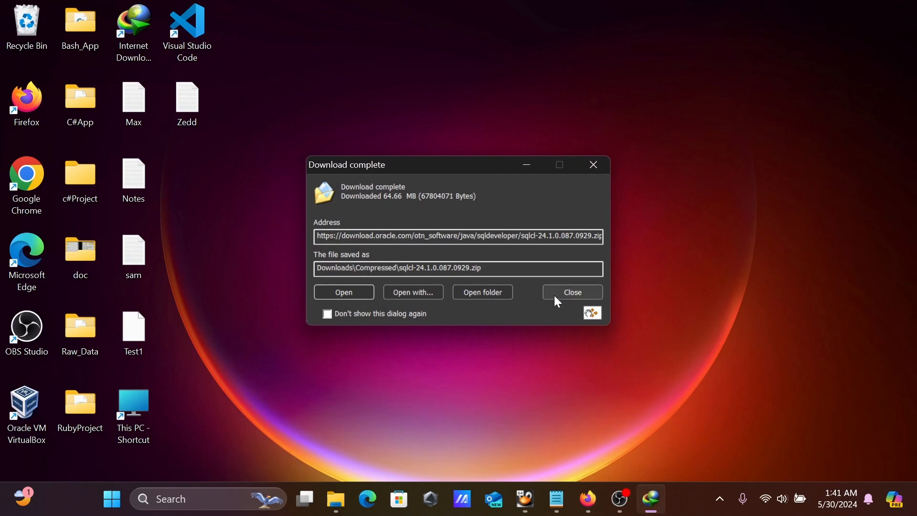
Step: Extract the SQLcl zip to sqlcl-24.1.0.087.0929 and open that folder
{"action": "left_click", "coordinate": [482, 292]}
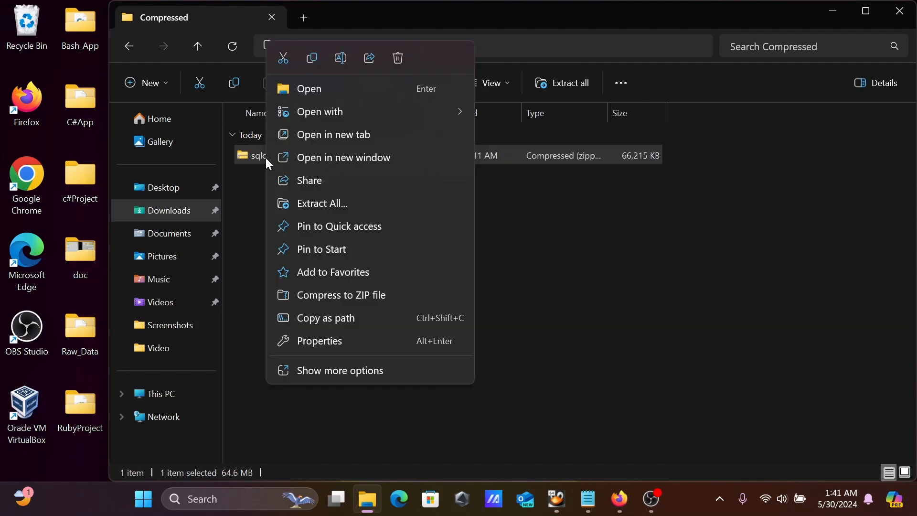
{"action": "mouse_move", "coordinate": [322, 203]}
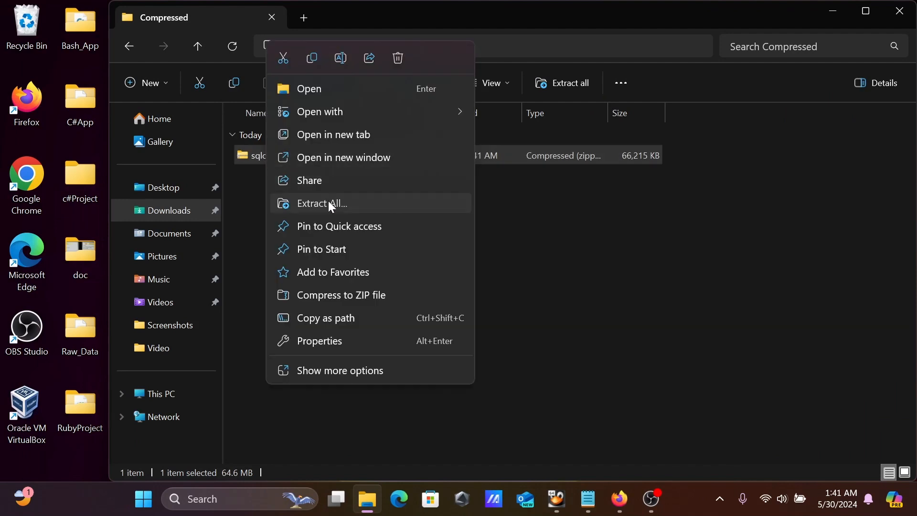
{"action": "left_click", "coordinate": [321, 203]}
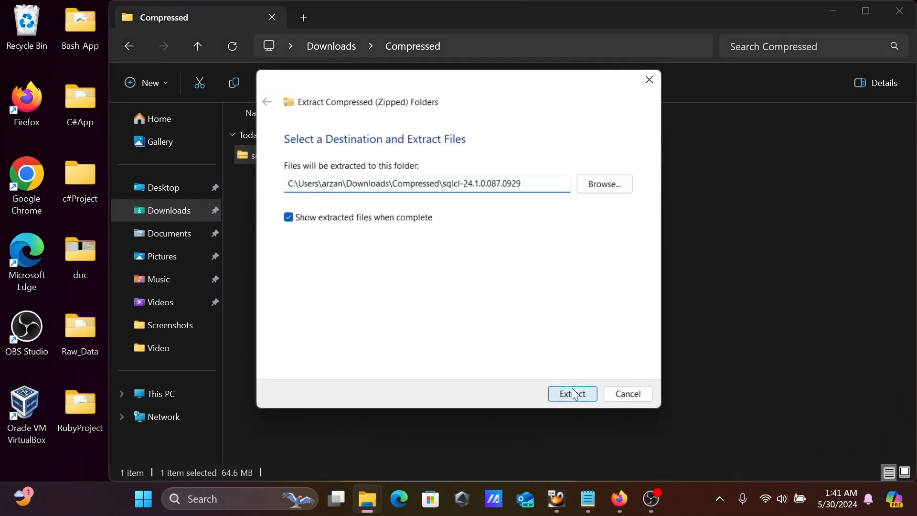
{"action": "left_click", "coordinate": [571, 393]}
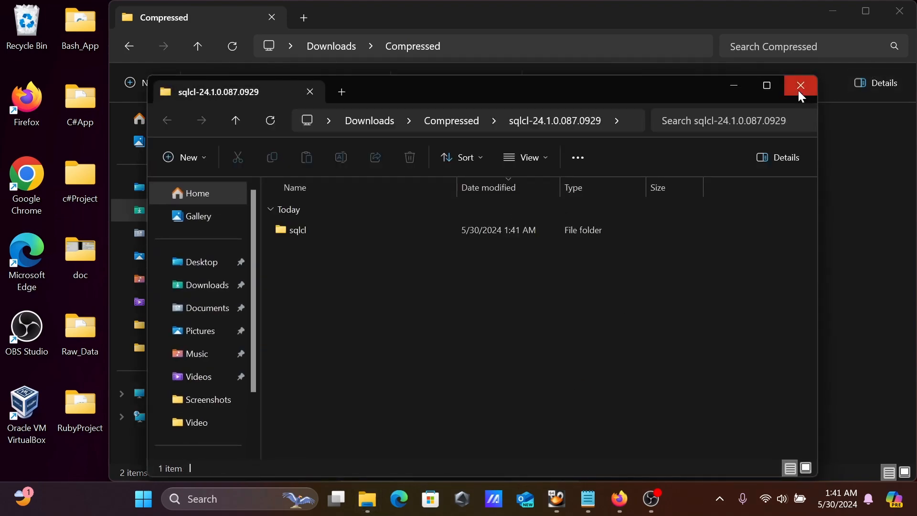
{"action": "left_click", "coordinate": [800, 85]}
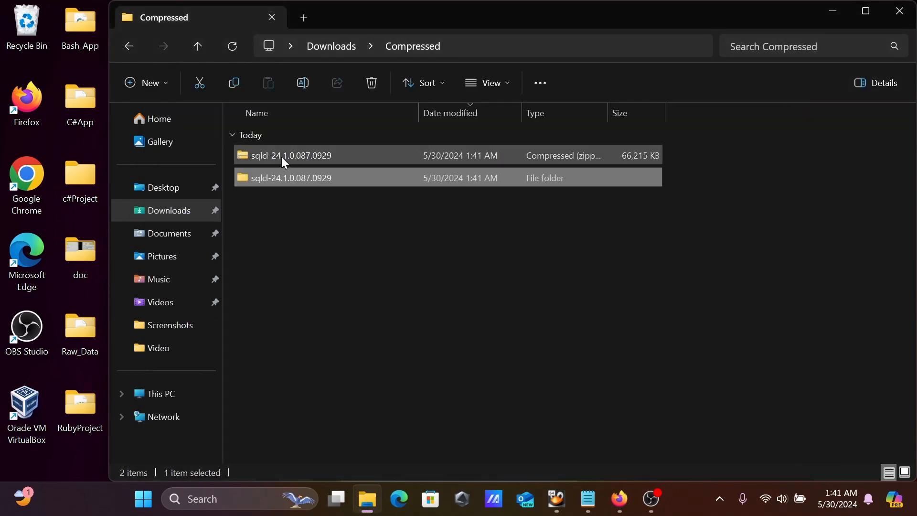
{"action": "left_click", "coordinate": [289, 178]}
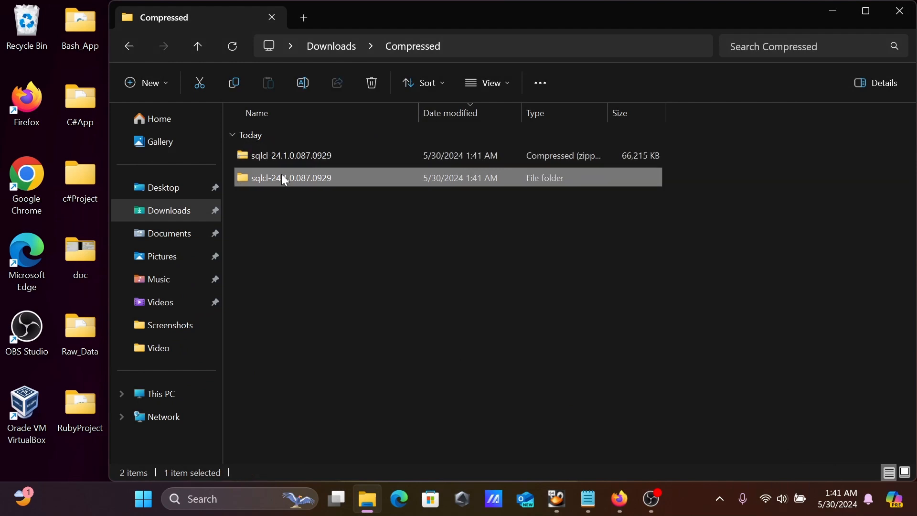
{"action": "double_click", "coordinate": [291, 177]}
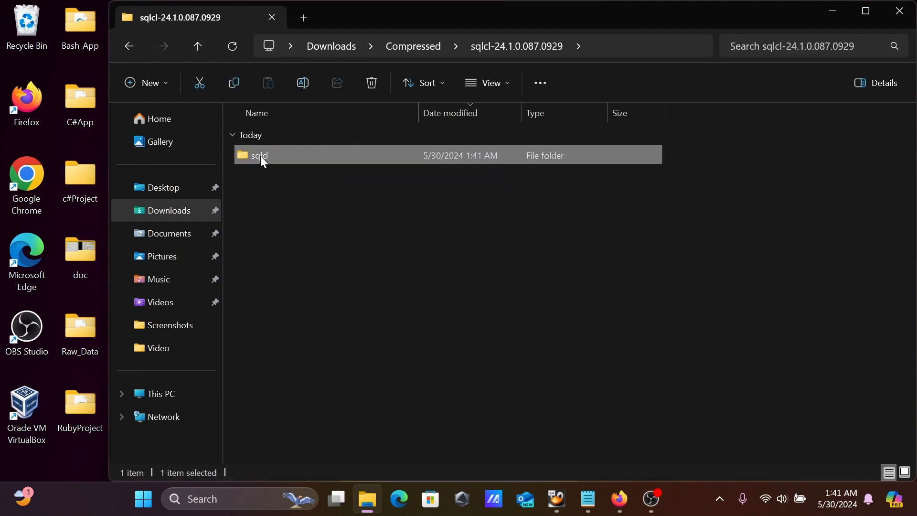
{"action": "mouse_move", "coordinate": [173, 410]}
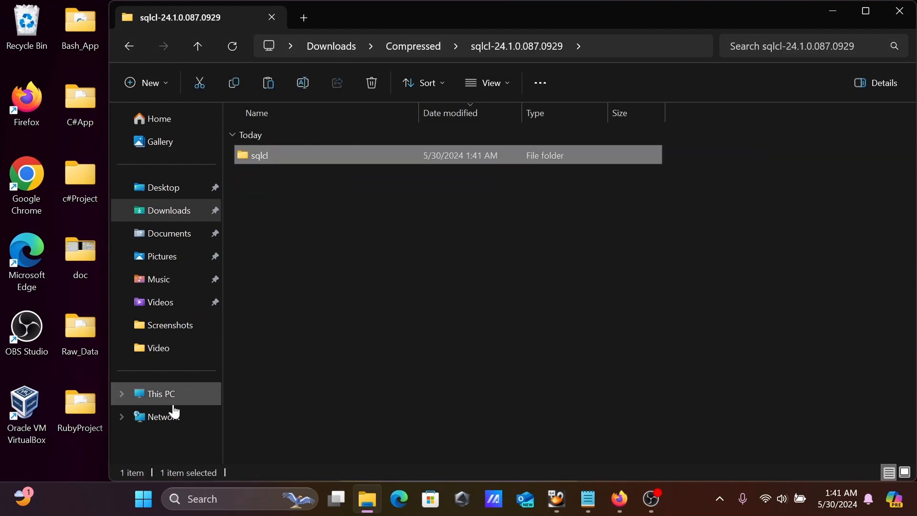
Step: Open C:\sqlcl\bin in File Explorer and copy its path from the address bar
{"action": "left_click", "coordinate": [161, 393]}
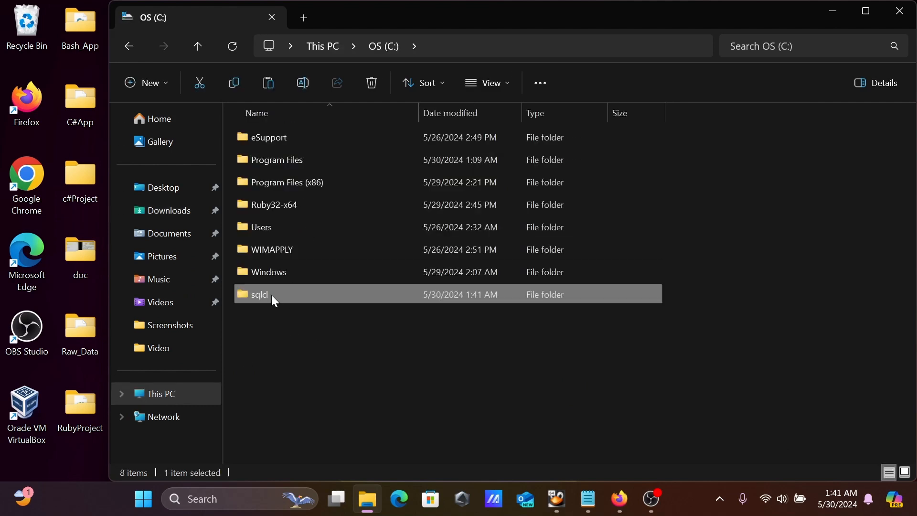
{"action": "double_click", "coordinate": [258, 294]}
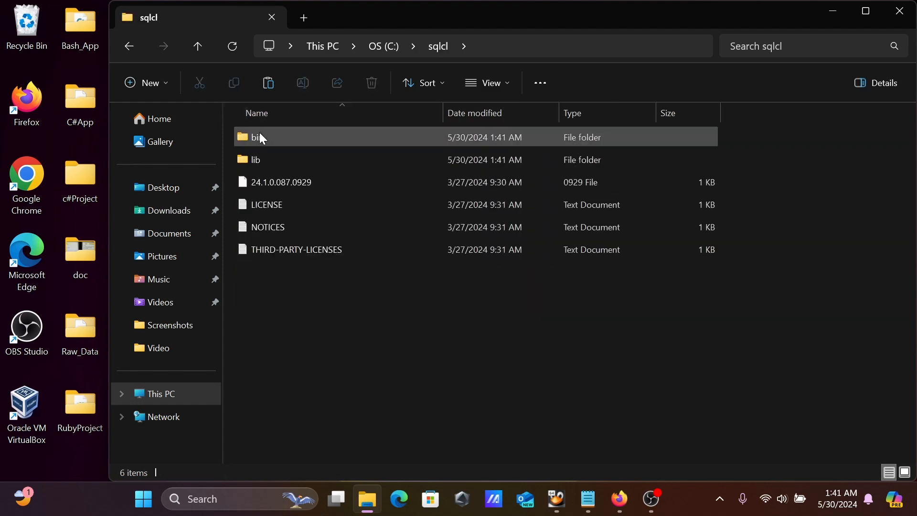
{"action": "double_click", "coordinate": [253, 137]}
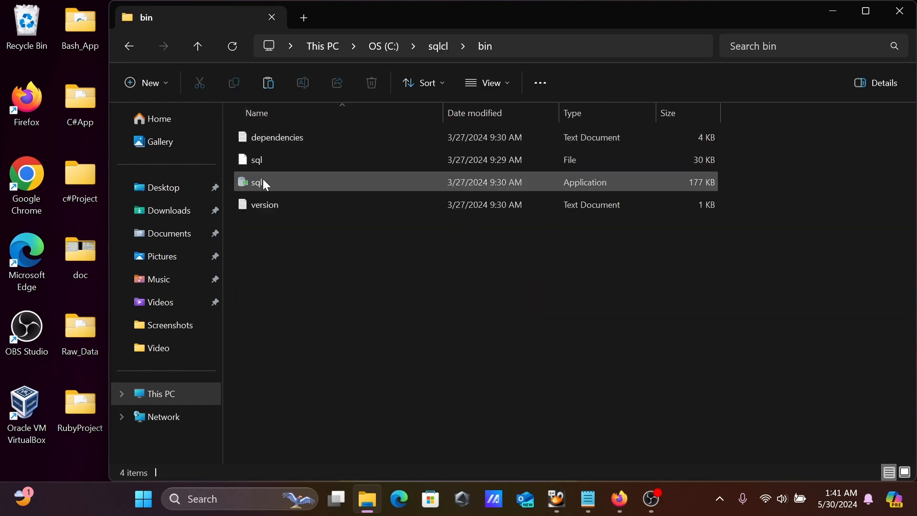
{"action": "mouse_move", "coordinate": [258, 182]}
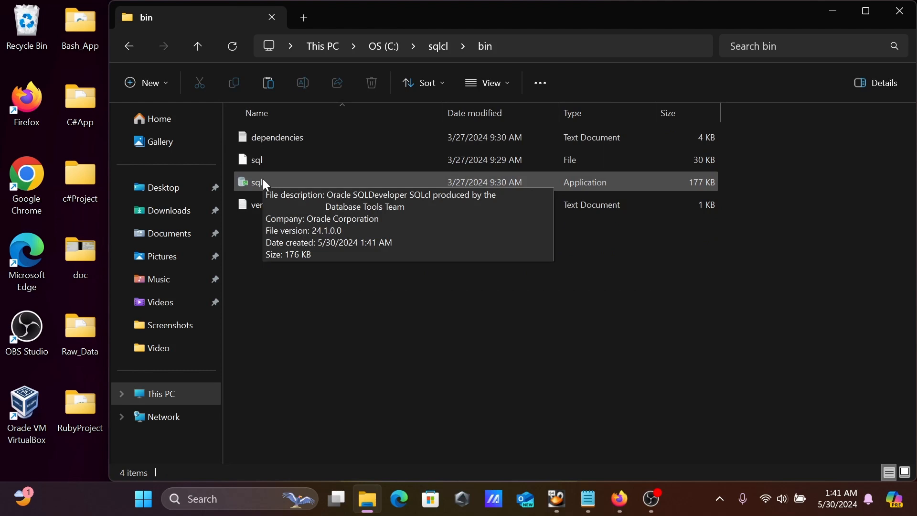
{"action": "mouse_move", "coordinate": [286, 187]}
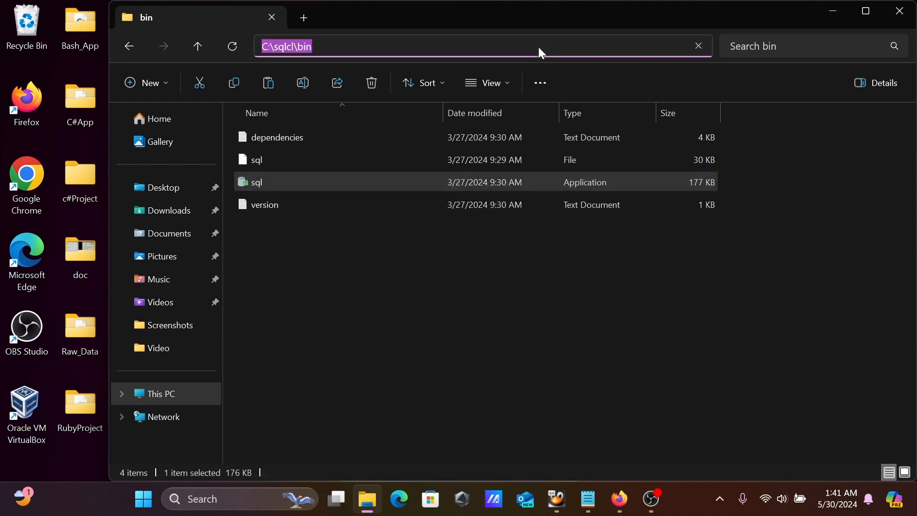
{"action": "left_click", "coordinate": [468, 46]}
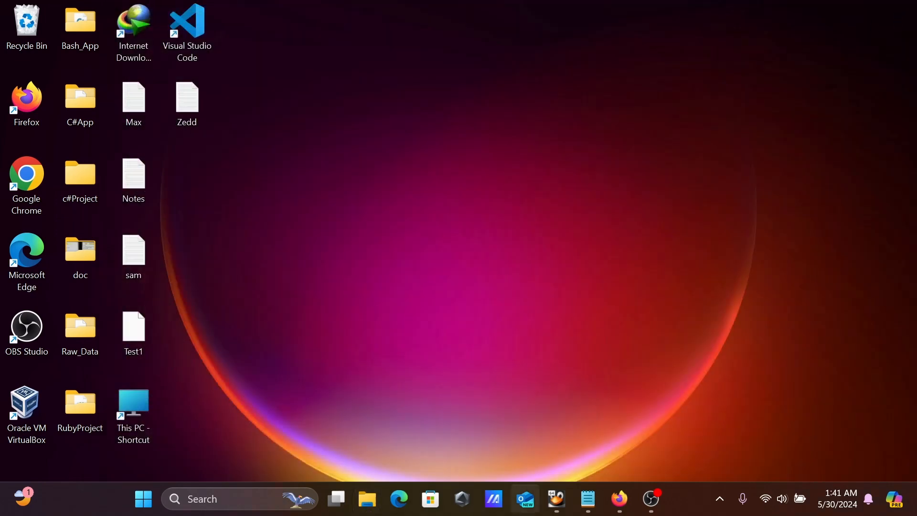
Step: Add C:\sqlcl\bin as a new system Path entry and confirm every dialog
{"action": "type", "text": "ed"}
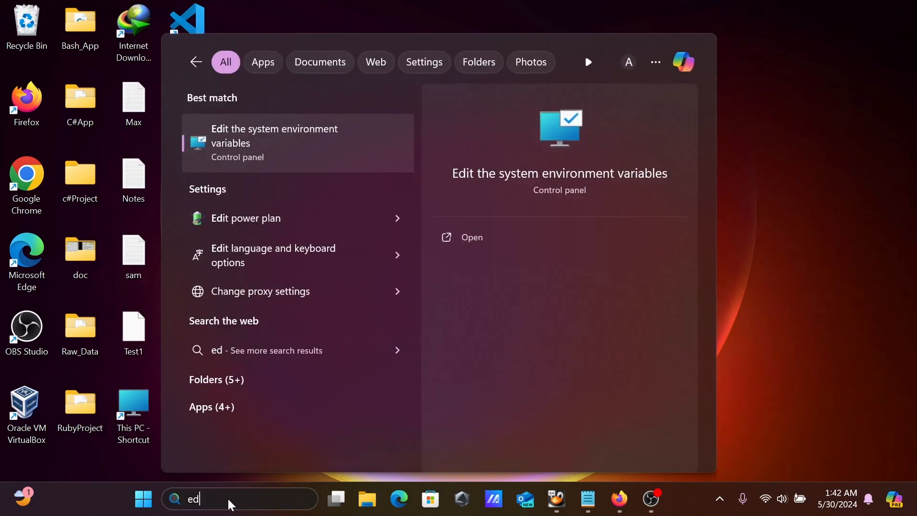
{"action": "type", "text": "it"}
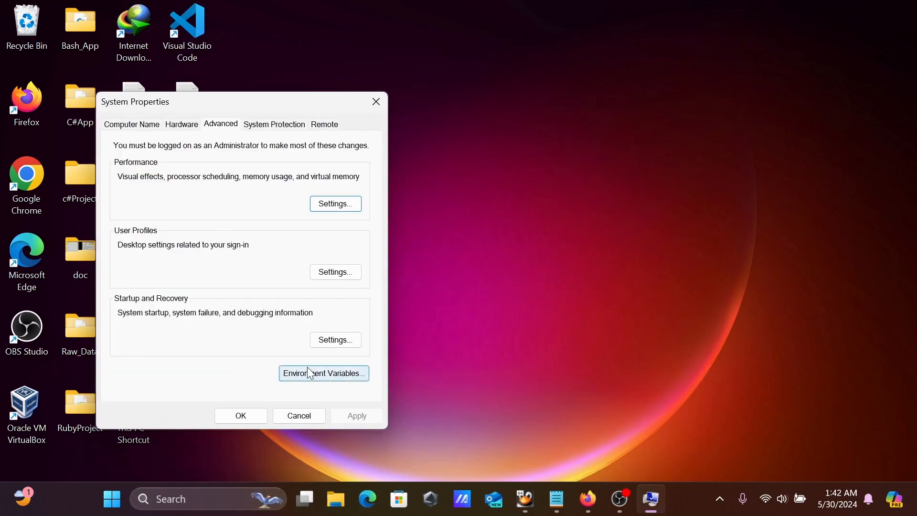
{"action": "left_click", "coordinate": [323, 373]}
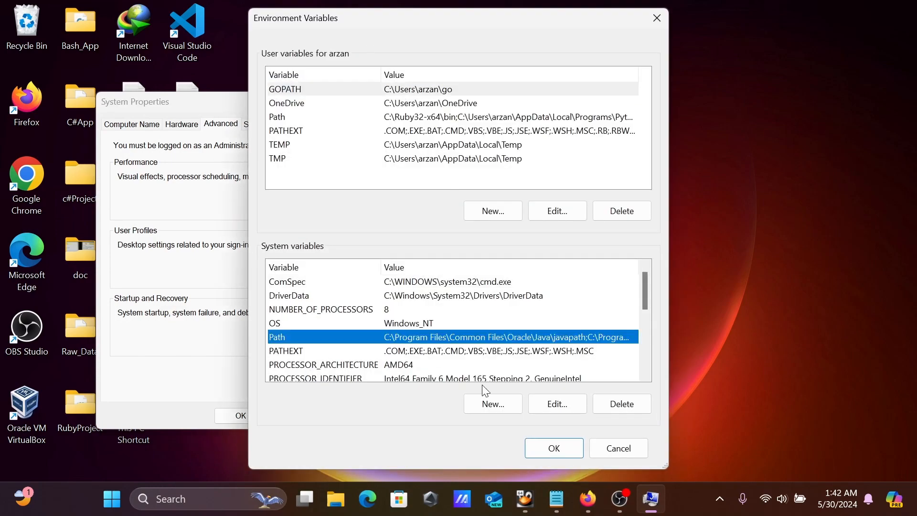
{"action": "left_click", "coordinate": [556, 403]}
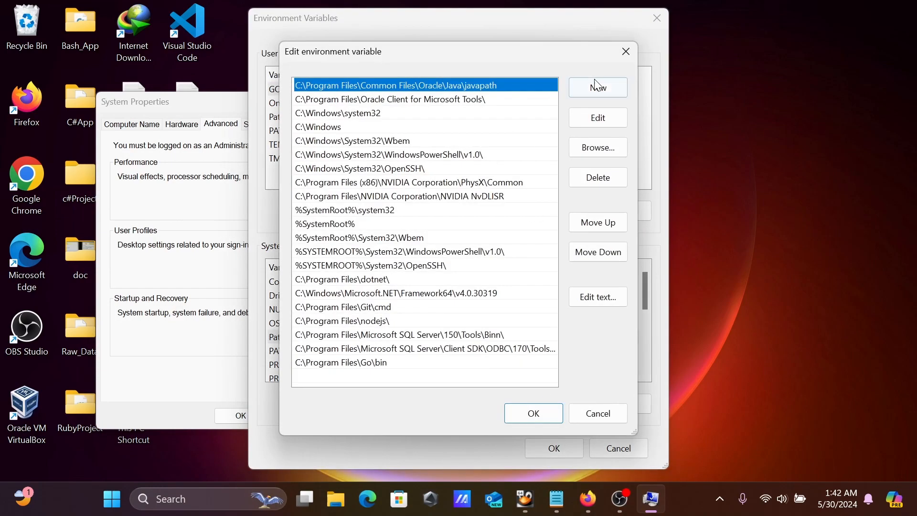
{"action": "left_click", "coordinate": [597, 87]}
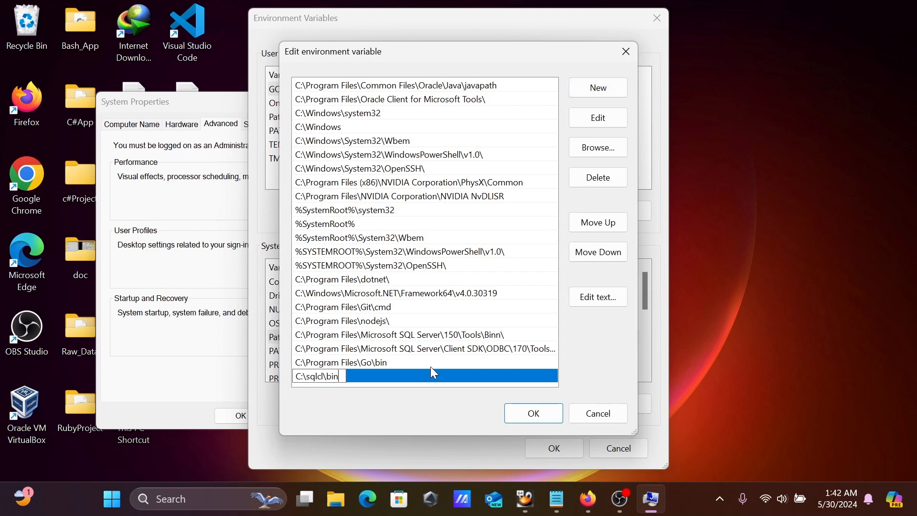
{"action": "left_click", "coordinate": [532, 412]}
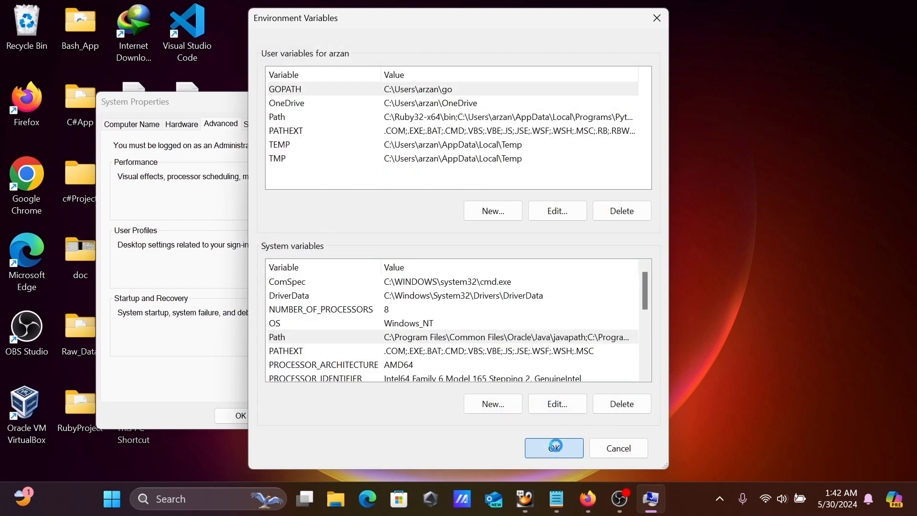
{"action": "left_click", "coordinate": [554, 448]}
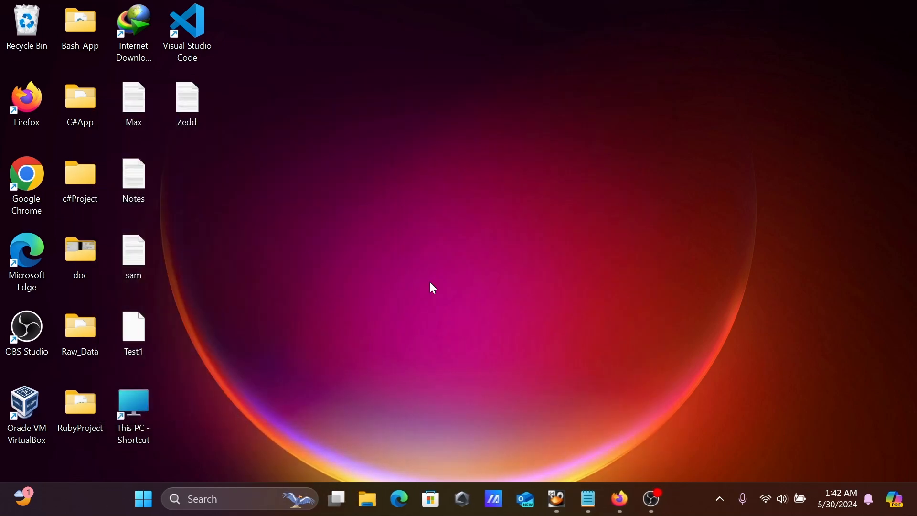
{"action": "mouse_move", "coordinate": [201, 498]}
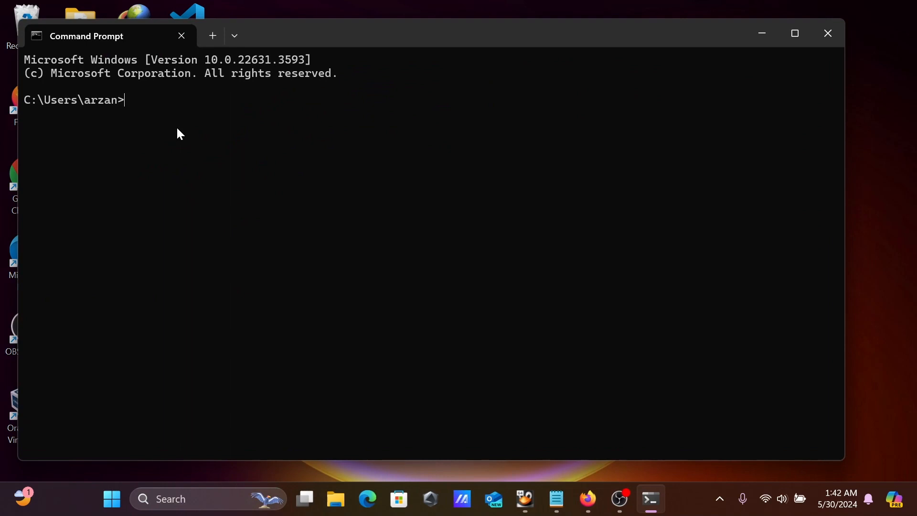
Step: Run sql --version in Command Prompt, printing SQLcl's usage help
{"action": "type", "text": "sql --"}
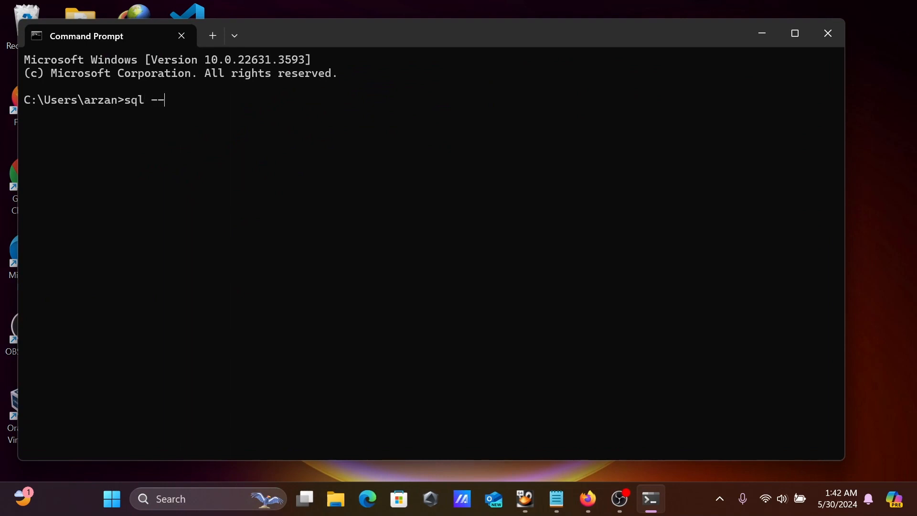
{"action": "type", "text": "version"}
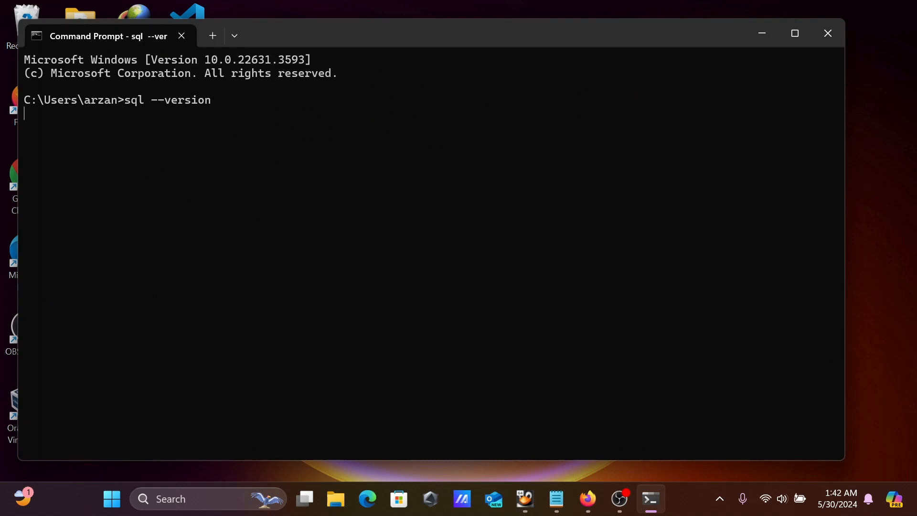
{"action": "mouse_move", "coordinate": [375, 131]}
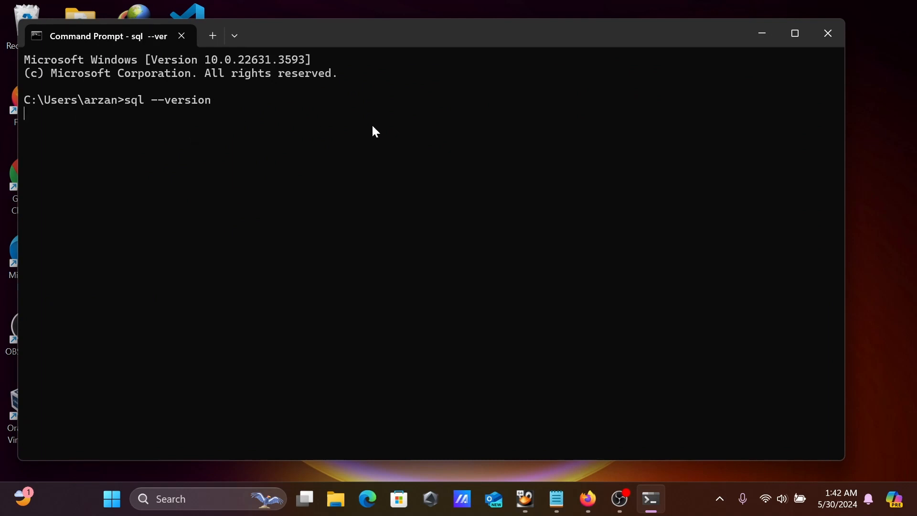
{"action": "key", "text": "Return"}
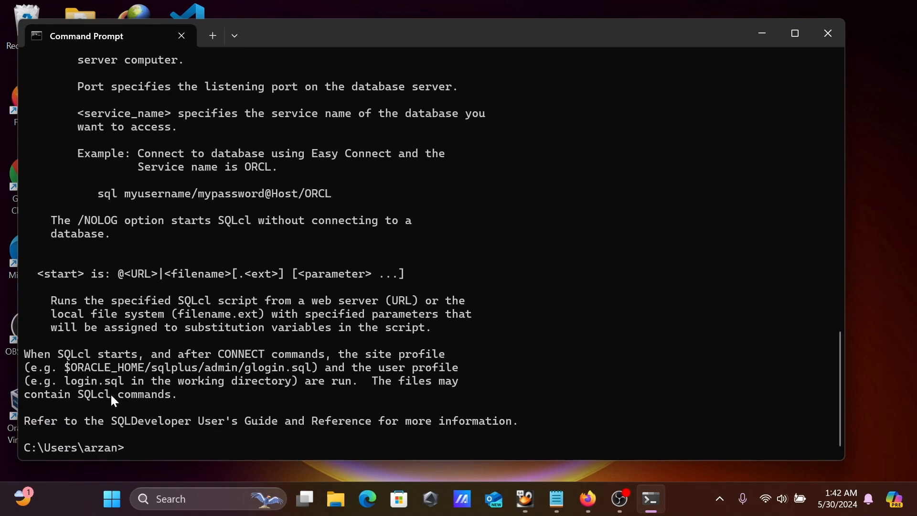
{"action": "type", "text": "cls"}
{"action": "type", "text": "sql"}
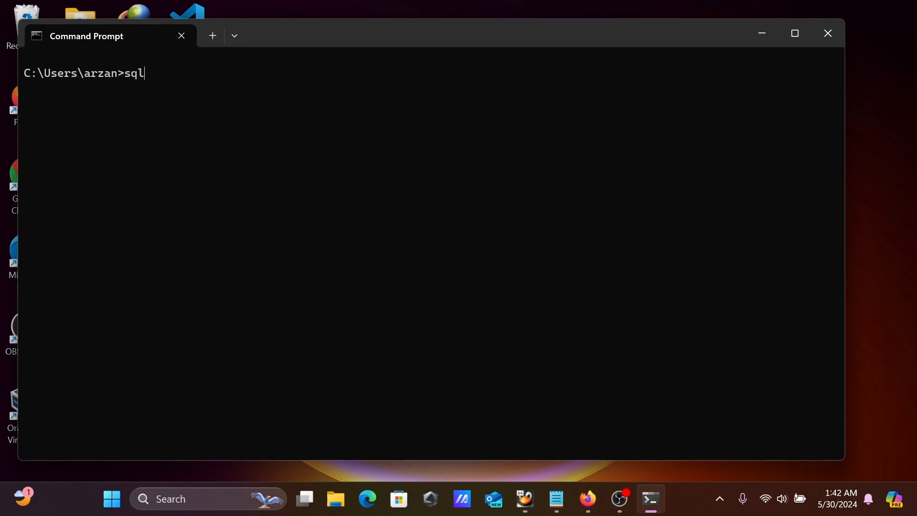
Step: Run sql -v showing Release 24.1.0.0, then bring up the 23ai Free VM window
{"action": "type", "text": "-v"}
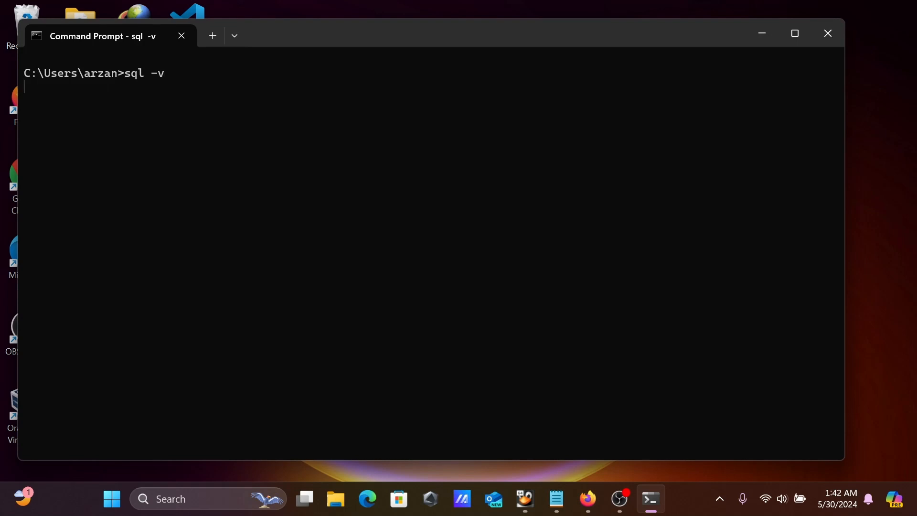
{"action": "mouse_move", "coordinate": [448, 55]}
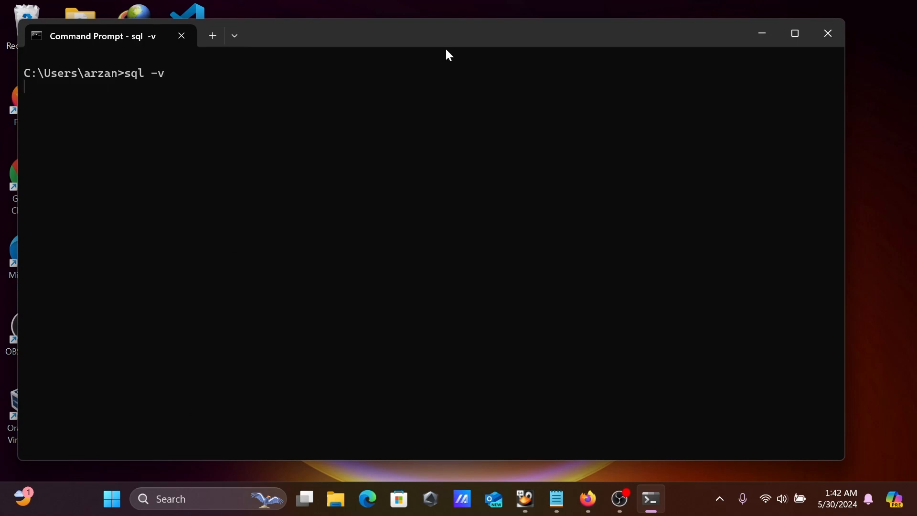
{"action": "key", "text": "Return"}
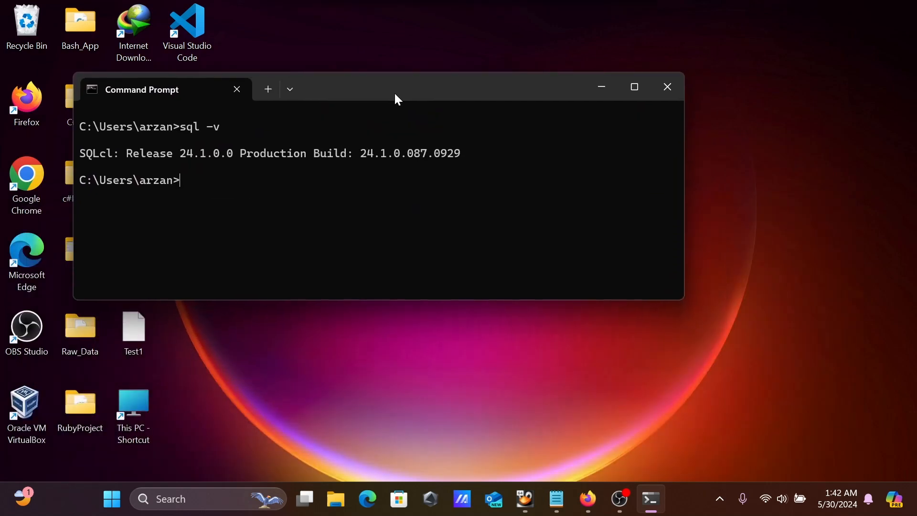
{"action": "left_click", "coordinate": [524, 498]}
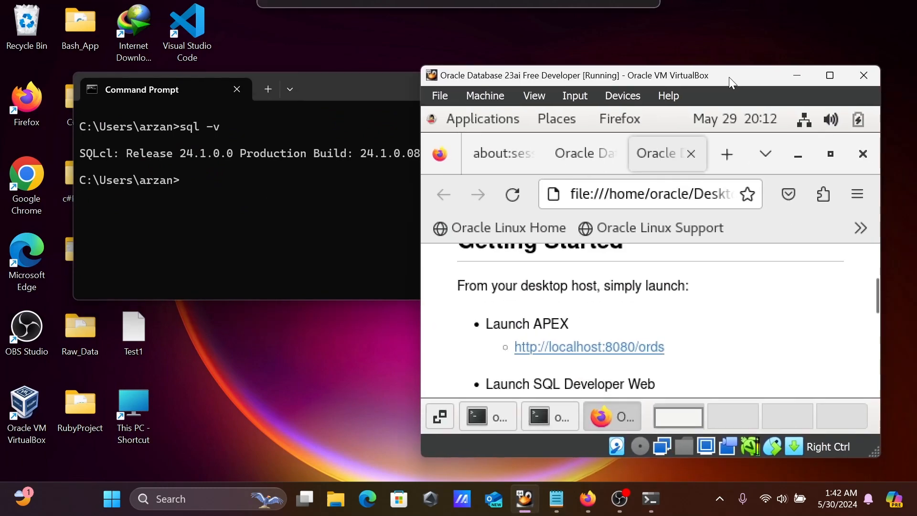
{"action": "mouse_move", "coordinate": [547, 78]}
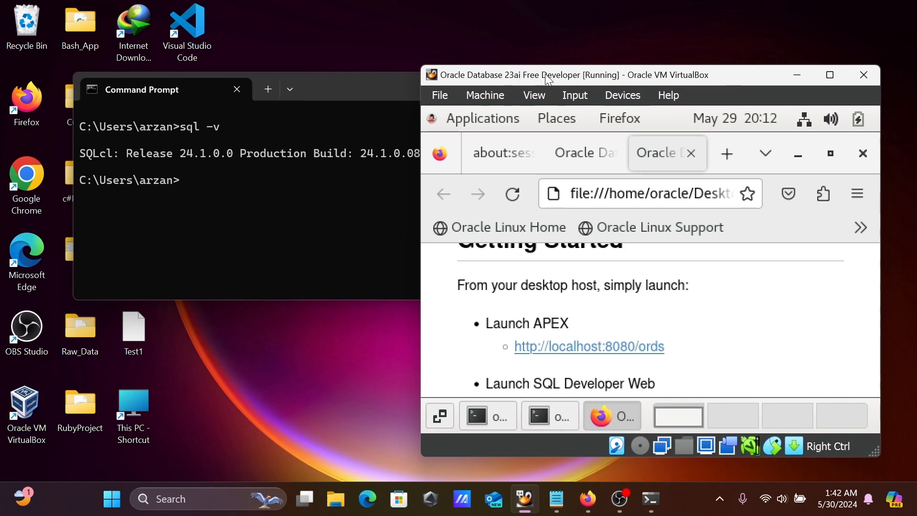
{"action": "mouse_move", "coordinate": [630, 81]}
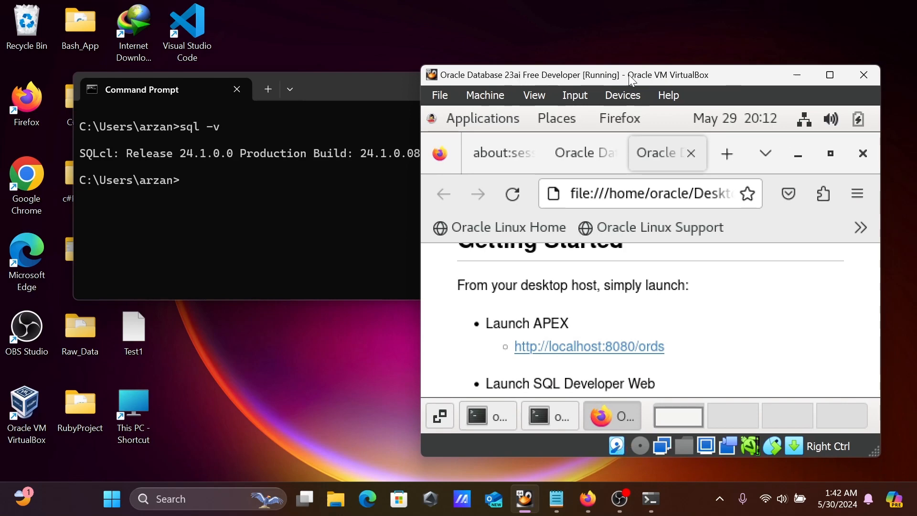
{"action": "mouse_move", "coordinate": [684, 81]}
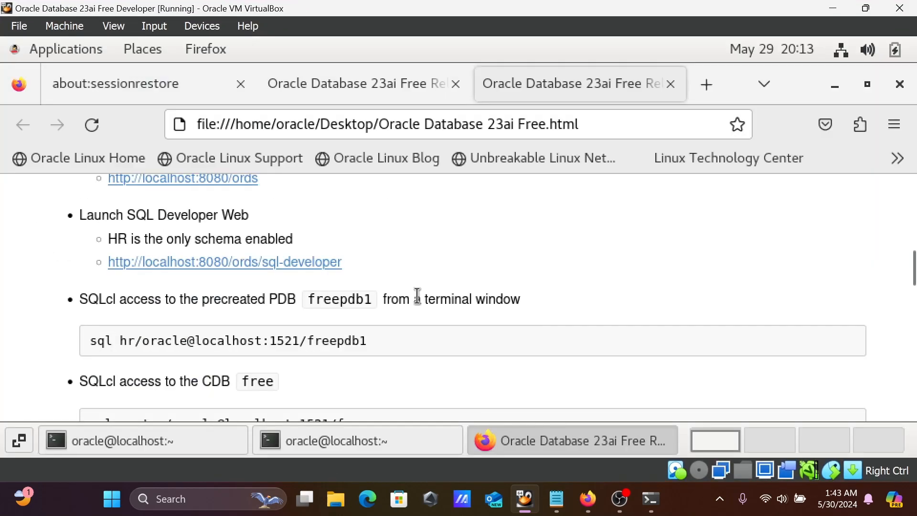
{"action": "mouse_move", "coordinate": [120, 315]}
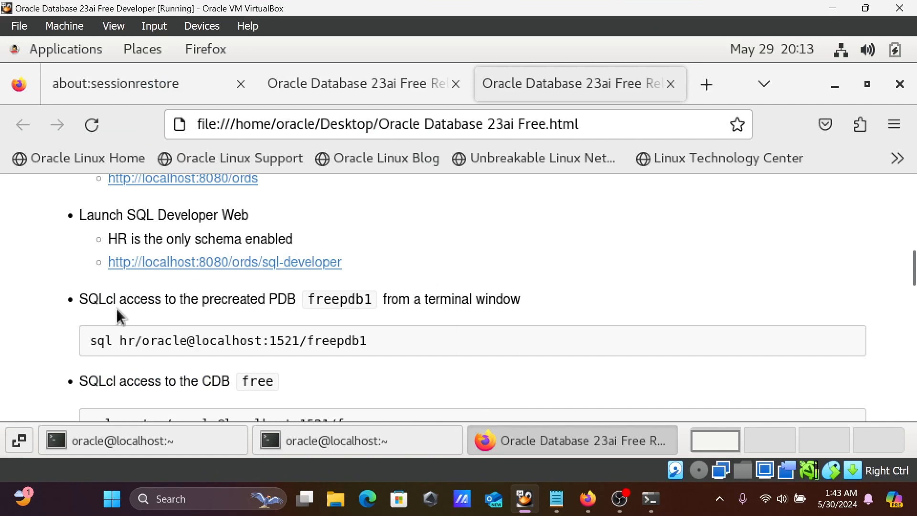
{"action": "mouse_move", "coordinate": [275, 307]}
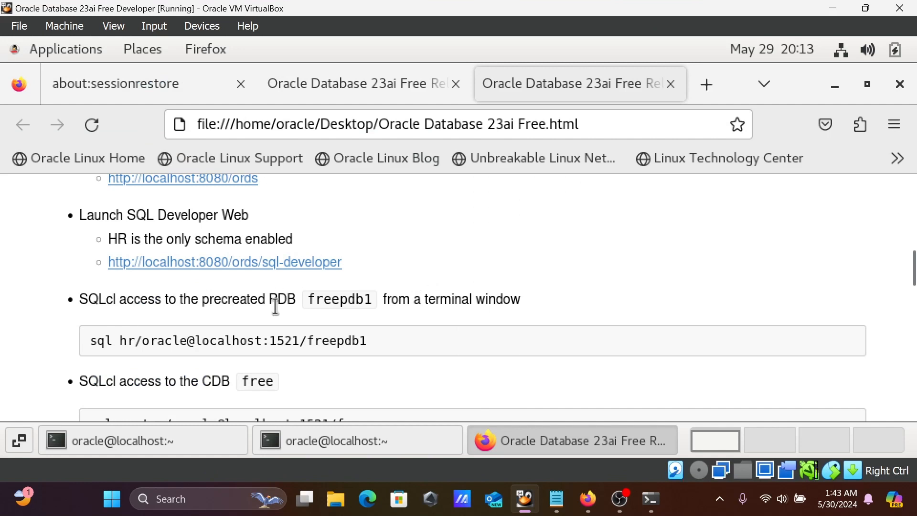
{"action": "mouse_move", "coordinate": [198, 289]}
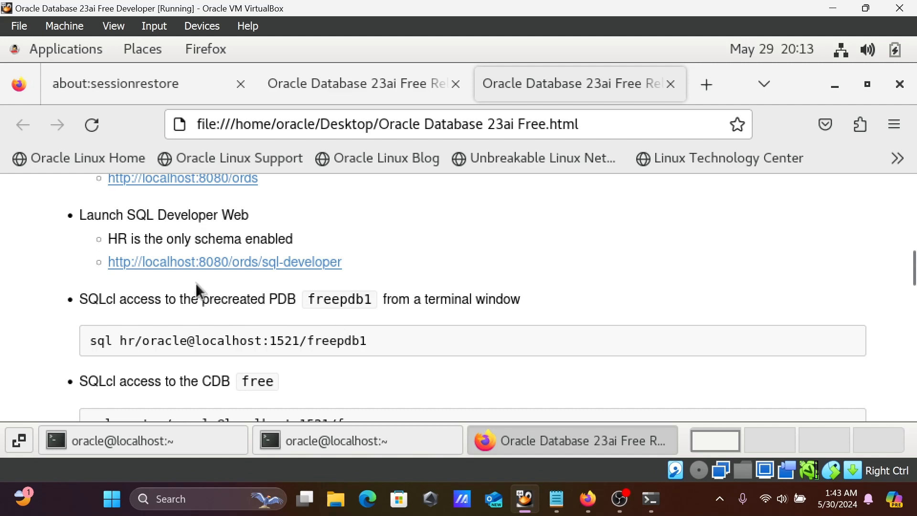
{"action": "mouse_move", "coordinate": [102, 338]}
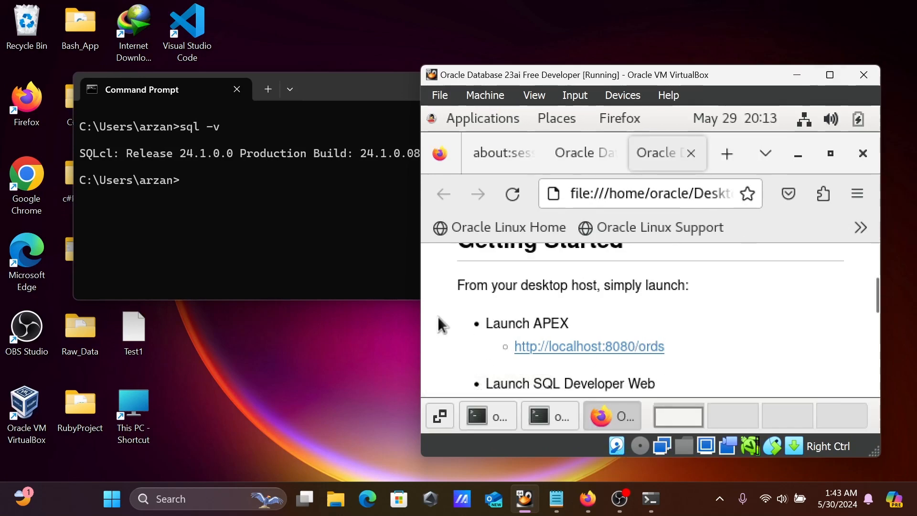
Step: Copy the sql hr/oracle freepdb1 connect command from the guest Getting Started page
{"action": "scroll", "scroll_direction": "down", "scroll_amount": 3}
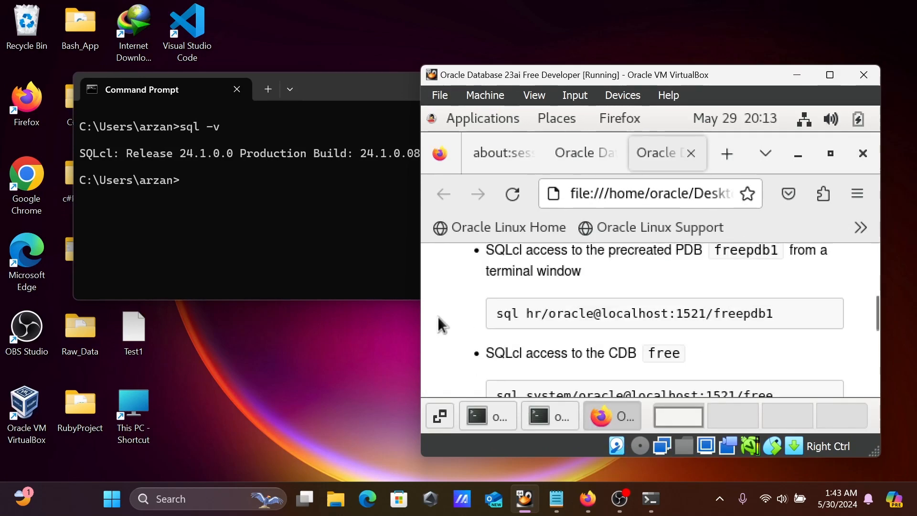
{"action": "mouse_move", "coordinate": [778, 318]}
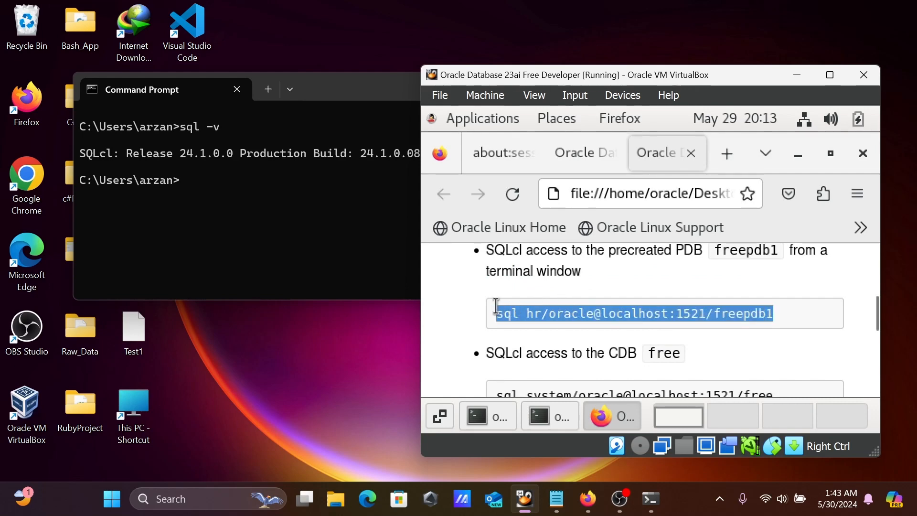
{"action": "right_click", "coordinate": [634, 313]}
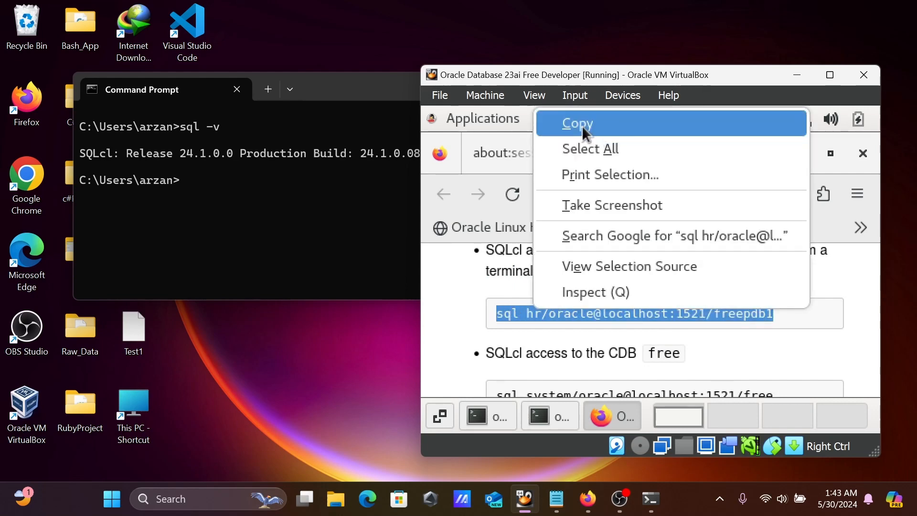
{"action": "left_click", "coordinate": [577, 123]}
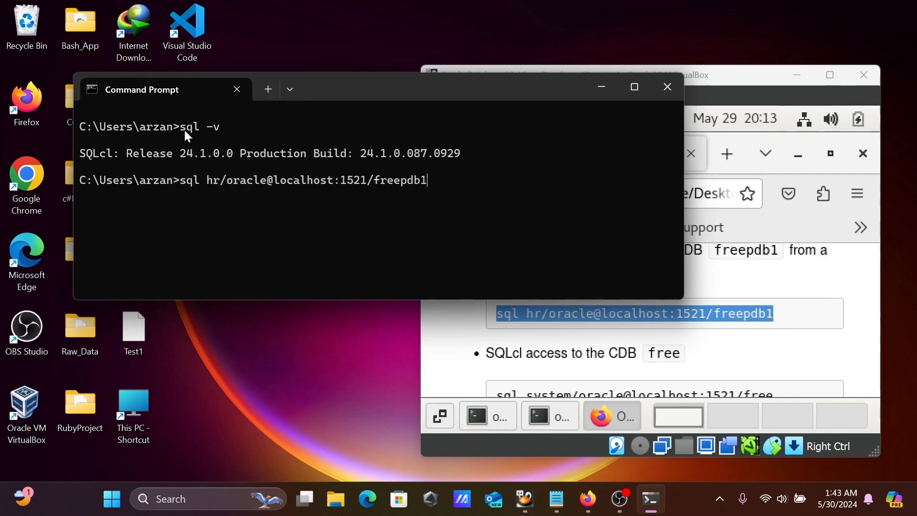
{"action": "mouse_move", "coordinate": [266, 199]}
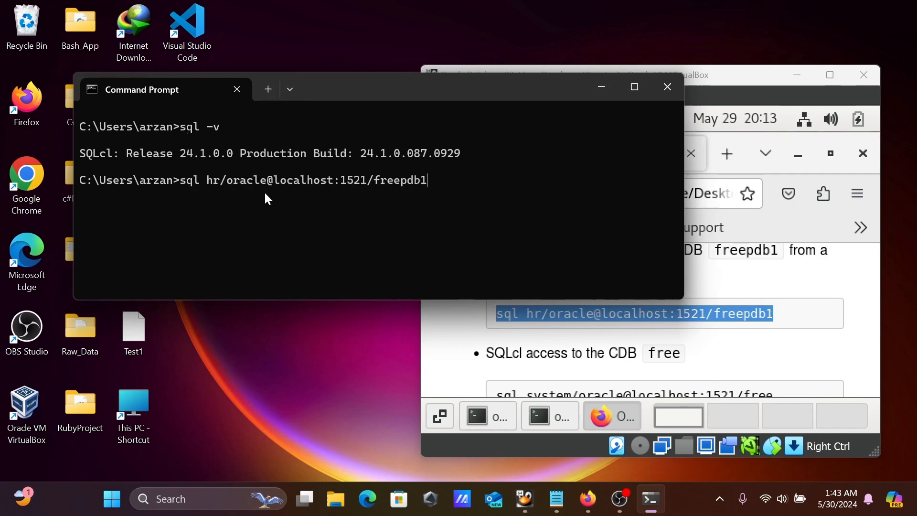
{"action": "mouse_move", "coordinate": [210, 188]}
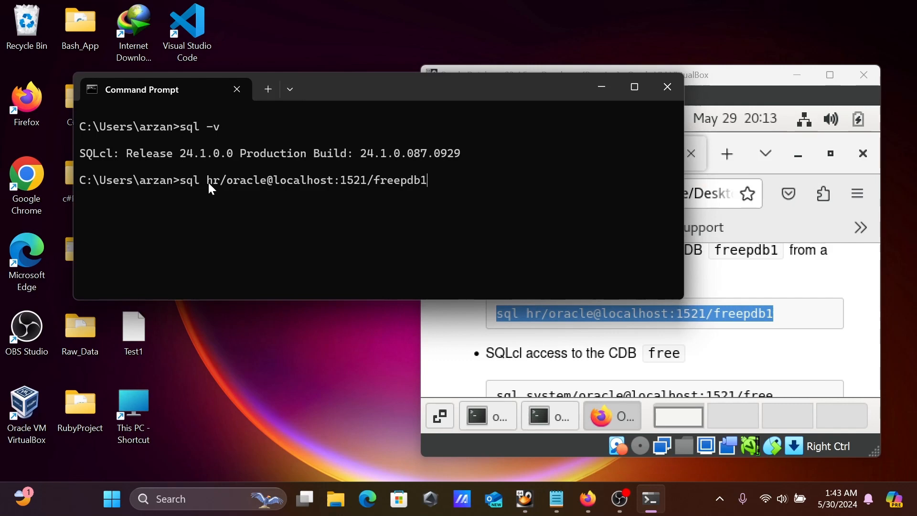
{"action": "mouse_move", "coordinate": [297, 192]}
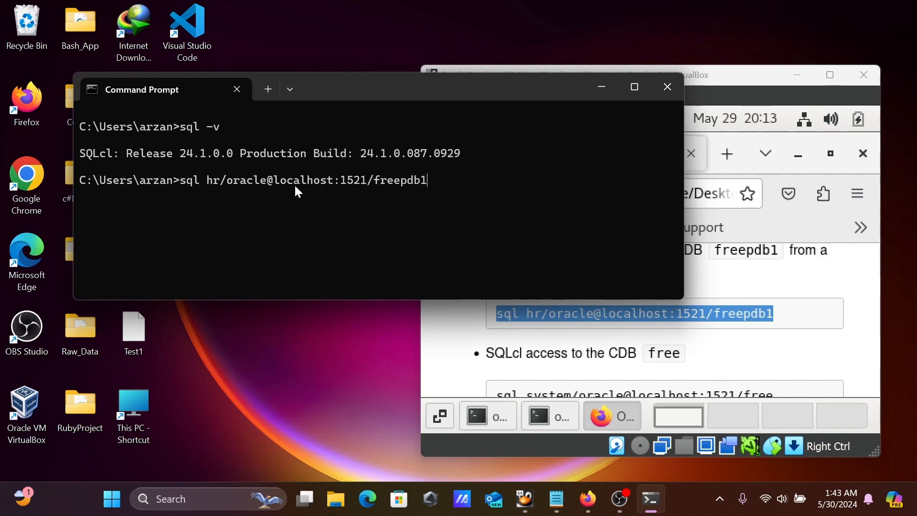
{"action": "mouse_move", "coordinate": [397, 188]}
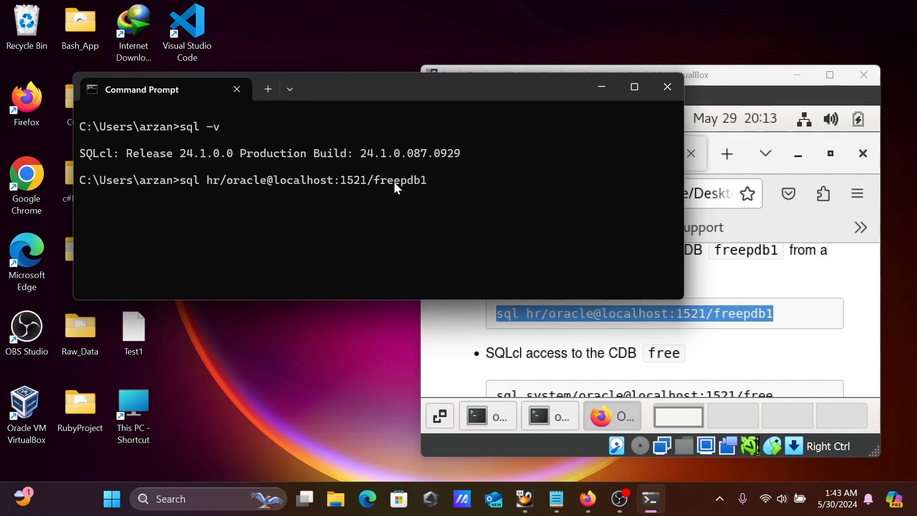
{"action": "mouse_move", "coordinate": [427, 194]}
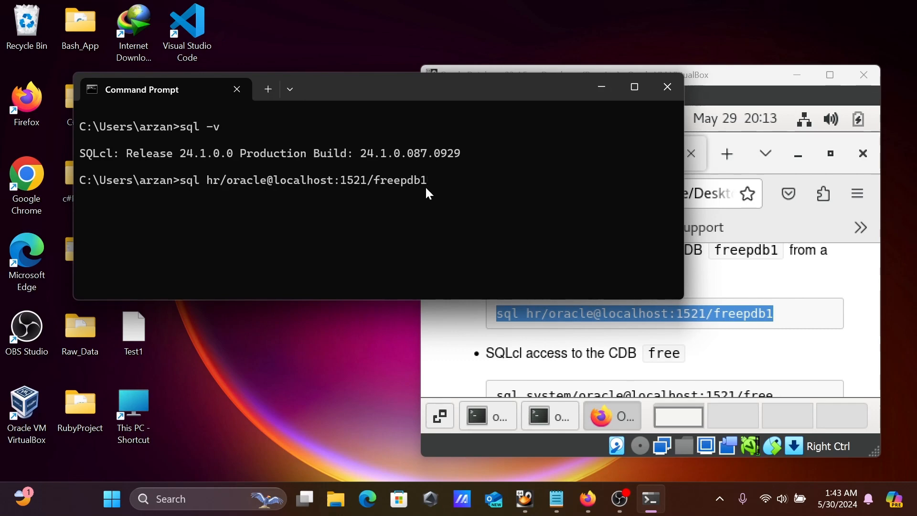
{"action": "mouse_move", "coordinate": [403, 195]}
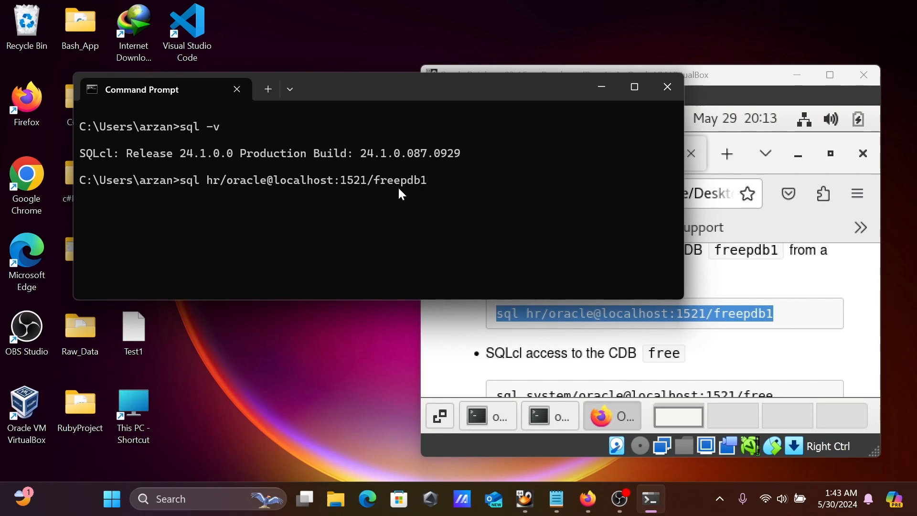
Step: Run sql hr/oracle@localhost:1521/freepdb1 and reach the SQL> prompt as hr
{"action": "key", "text": "Return"}
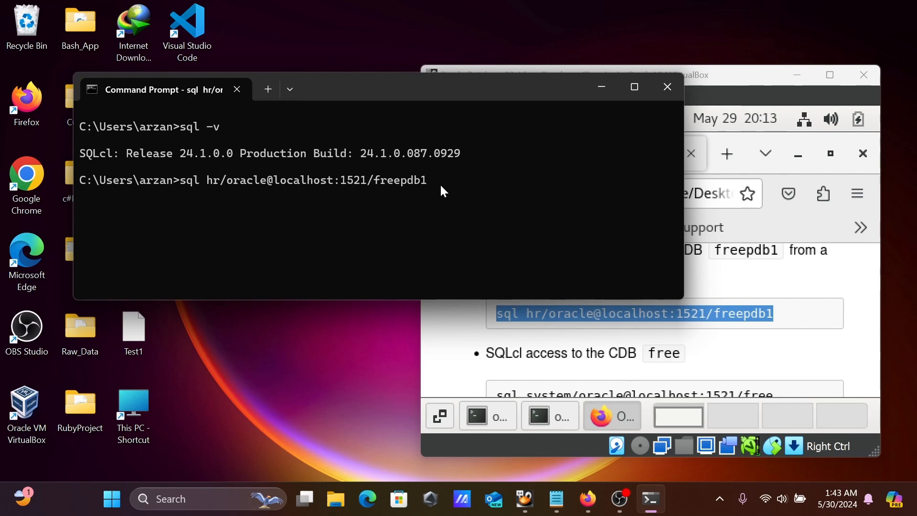
{"action": "key", "text": "Return"}
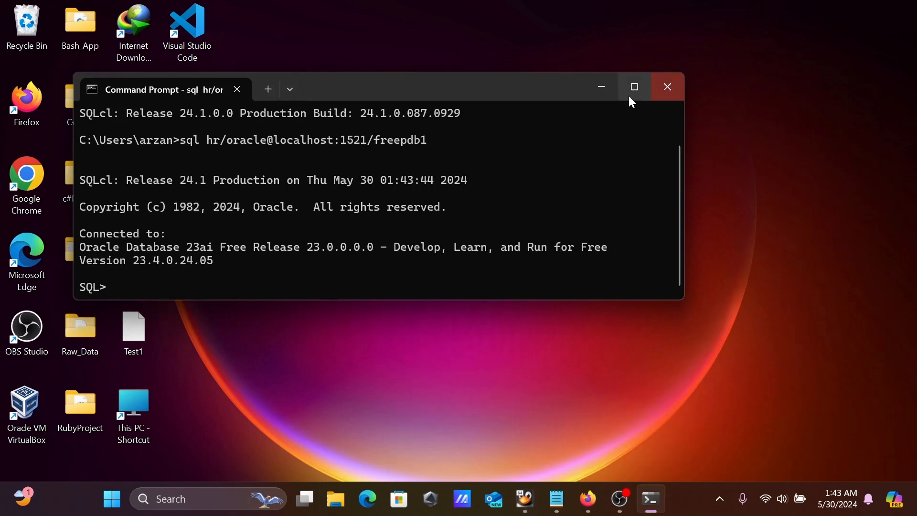
Step: Maximize the terminal and type select * from employees; at a fresh SQL> prompt
{"action": "left_click", "coordinate": [633, 86]}
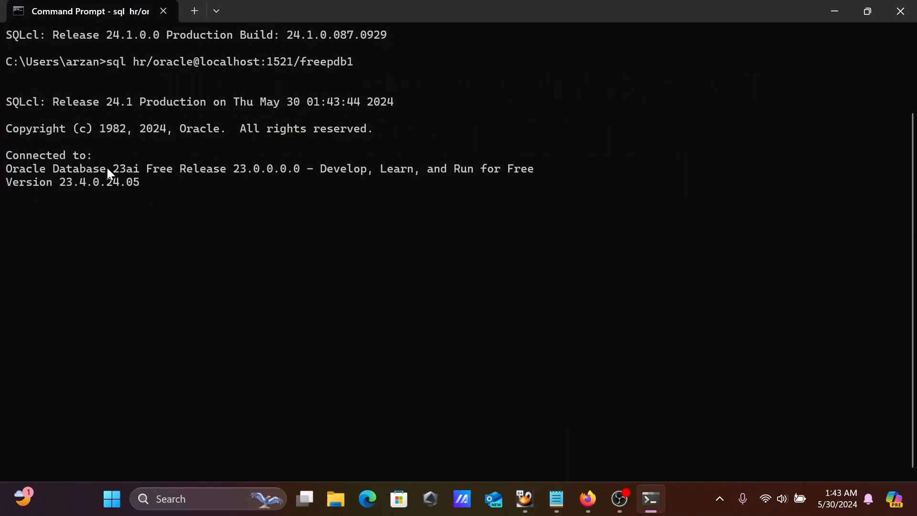
{"action": "mouse_move", "coordinate": [61, 180]}
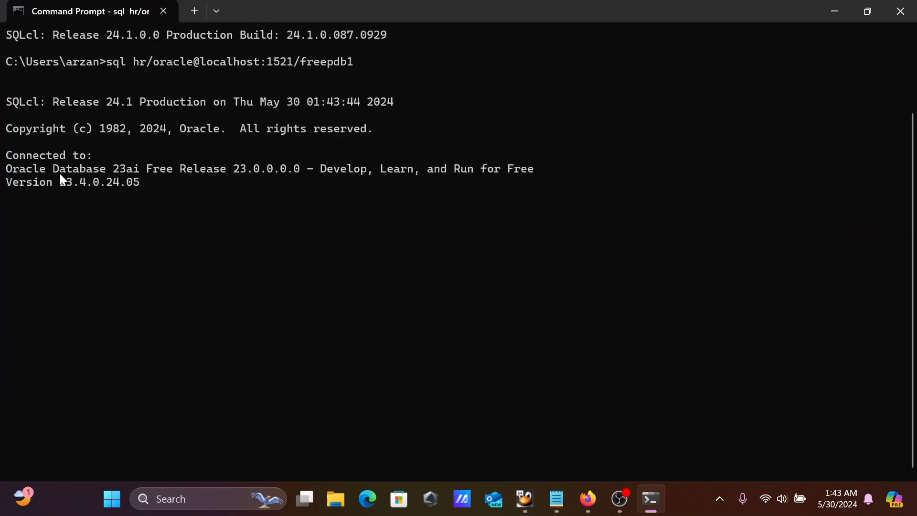
{"action": "mouse_move", "coordinate": [143, 175]}
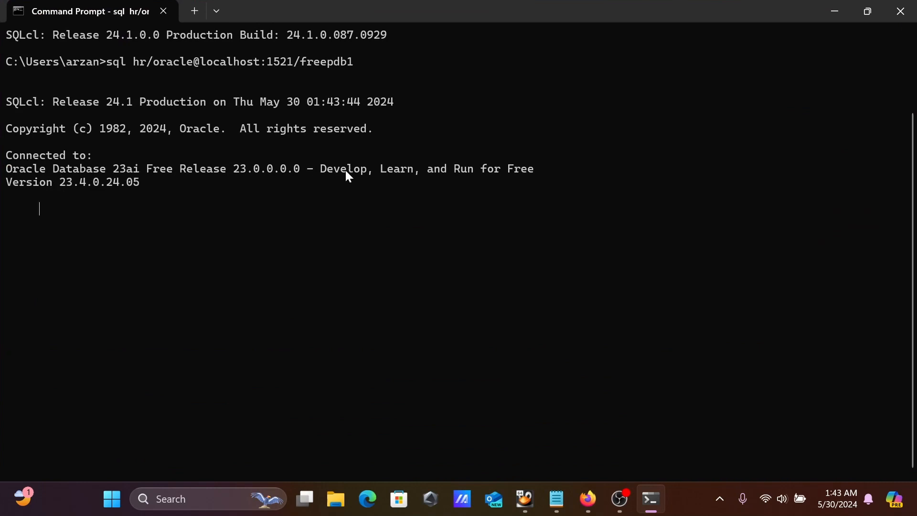
{"action": "mouse_move", "coordinate": [218, 86]}
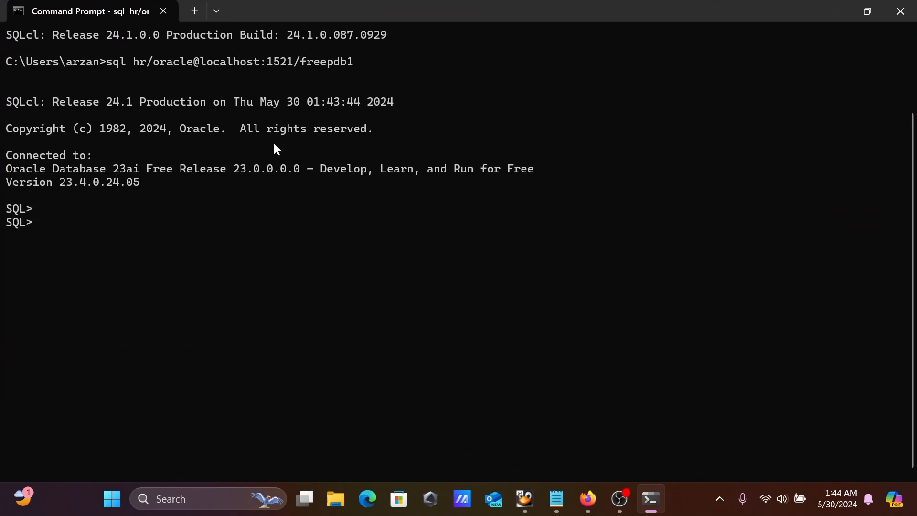
{"action": "key", "text": "Return"}
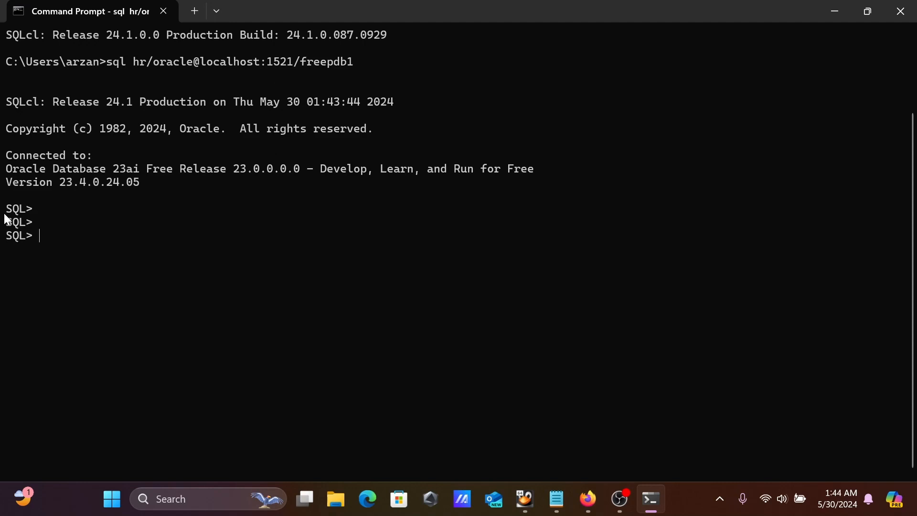
{"action": "mouse_move", "coordinate": [124, 92]}
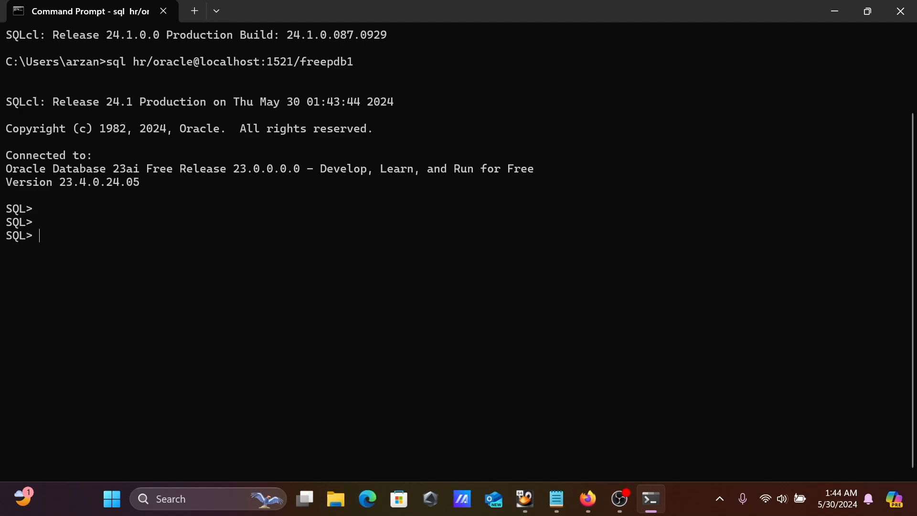
{"action": "type", "text": "select"}
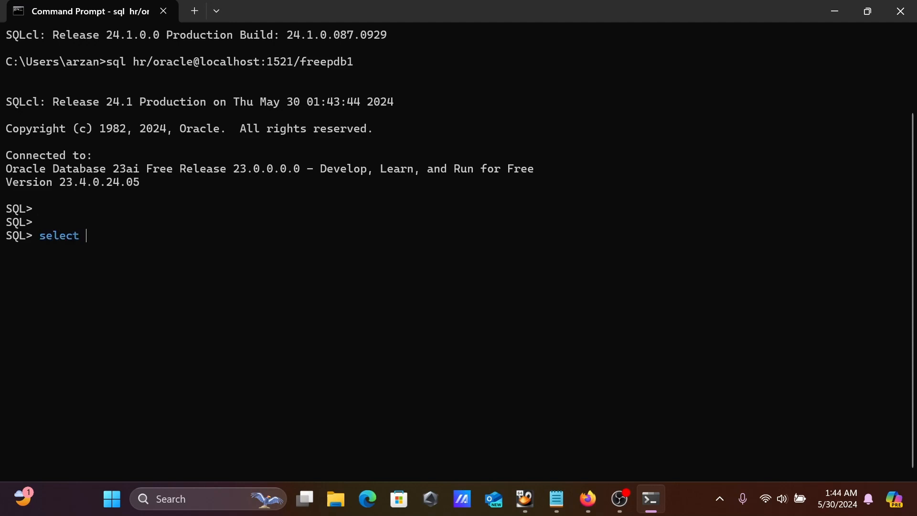
{"action": "type", "text": "* from empl"}
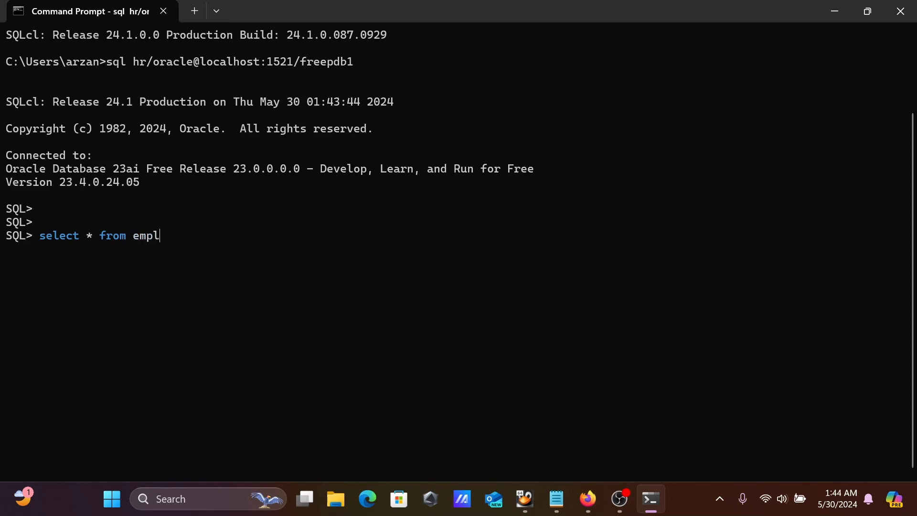
{"action": "type", "text": "oyees;"}
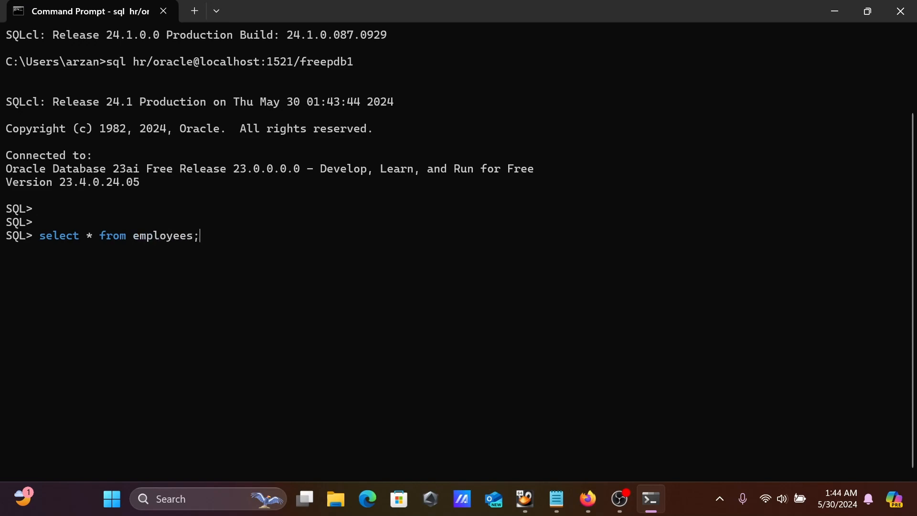
Step: Run the employees query returning 107 rows, then type 'select * from department'
{"action": "key", "text": "Return"}
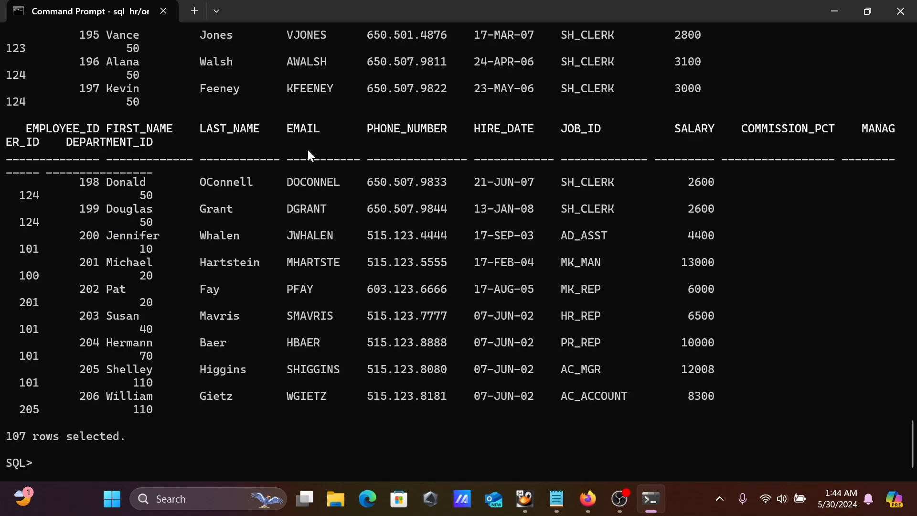
{"action": "mouse_move", "coordinate": [44, 450]}
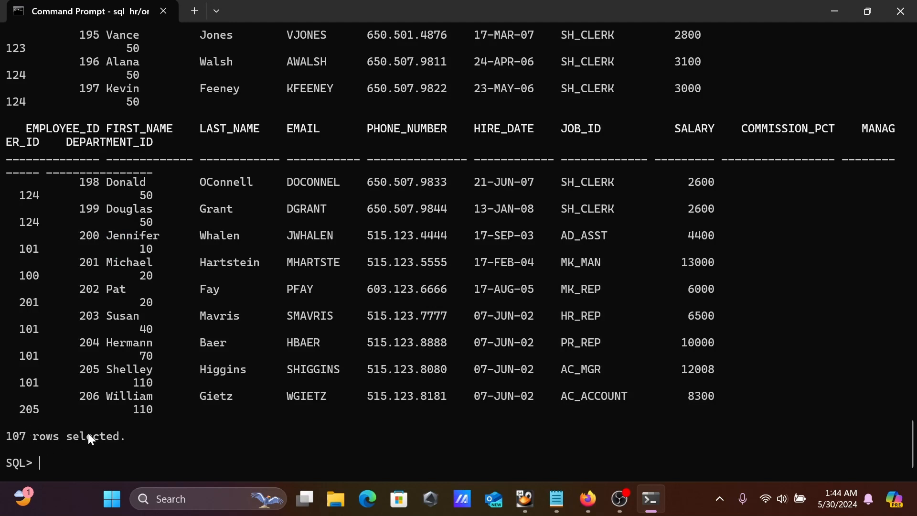
{"action": "type", "text": "se"}
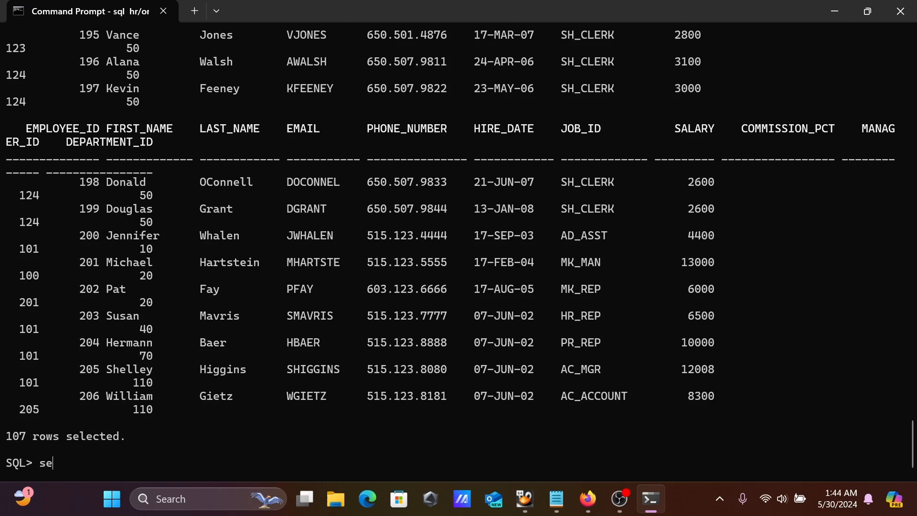
{"action": "type", "text": "lect"}
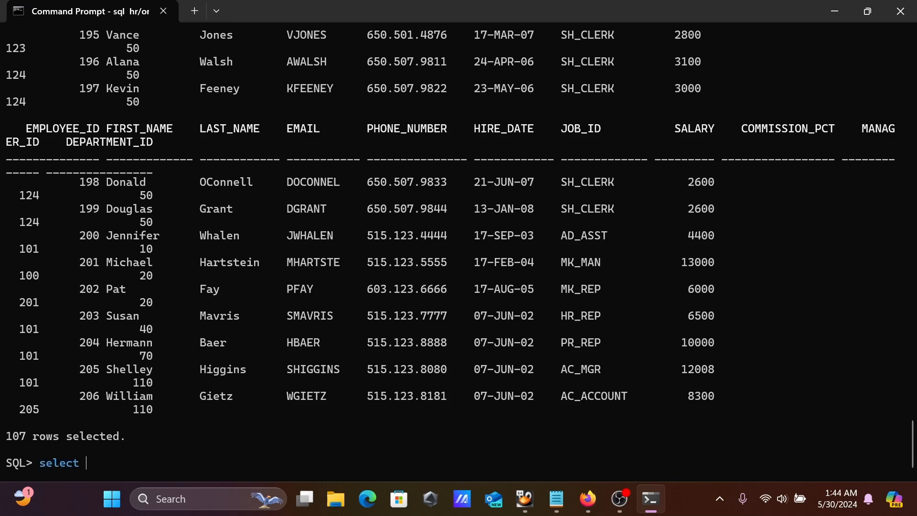
{"action": "type", "text": "* fro"}
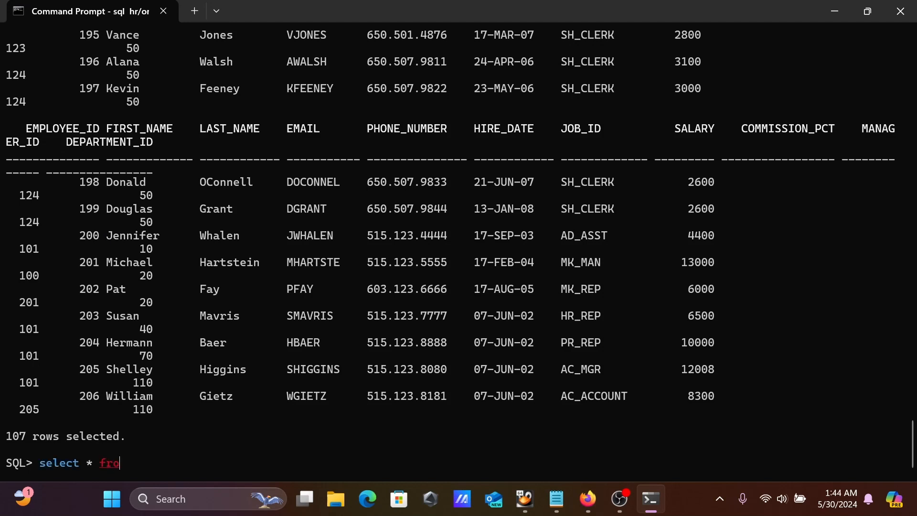
{"action": "type", "text": "m dep"}
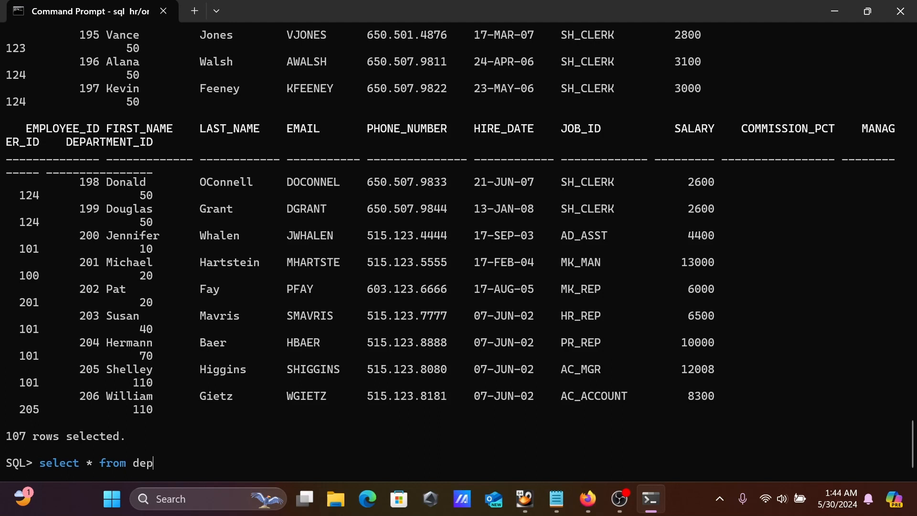
{"action": "type", "text": "artment"}
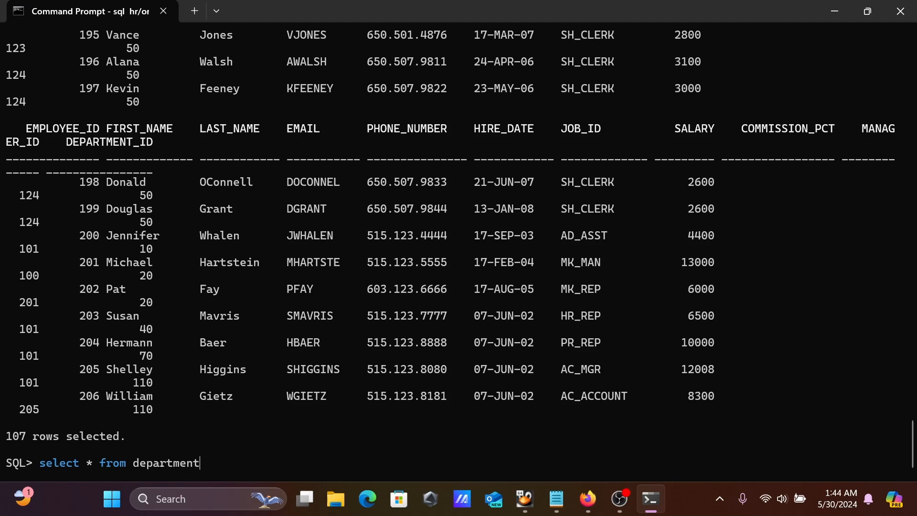
Step: Run 'select * from department' to list 27 department rows
{"action": "key", "text": "Return"}
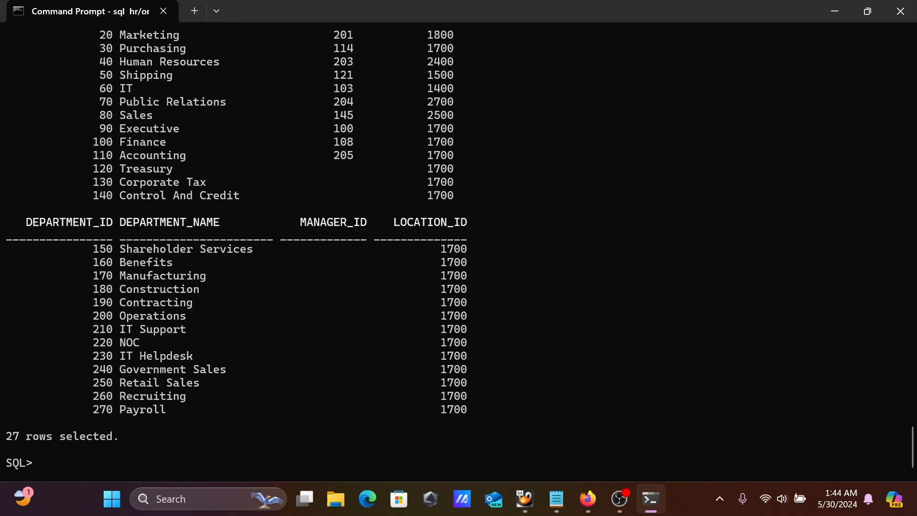
{"action": "mouse_move", "coordinate": [187, 266]}
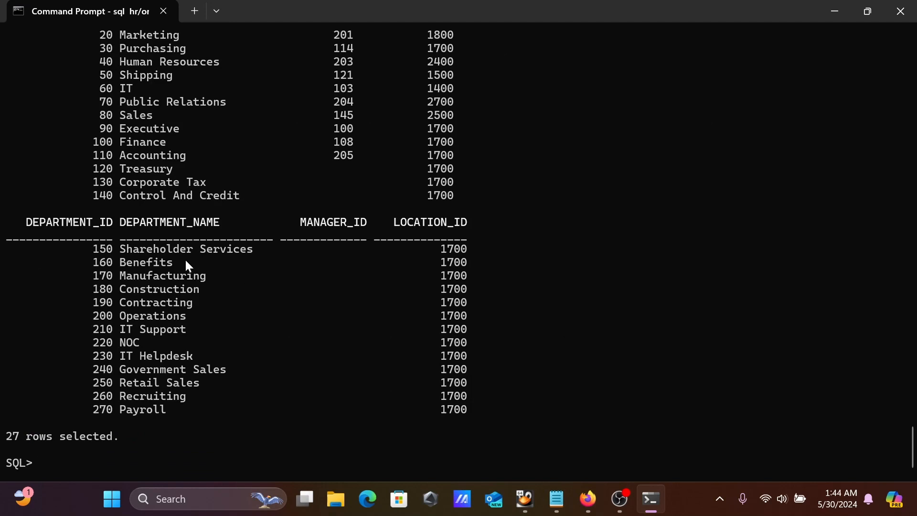
{"action": "mouse_move", "coordinate": [53, 424]}
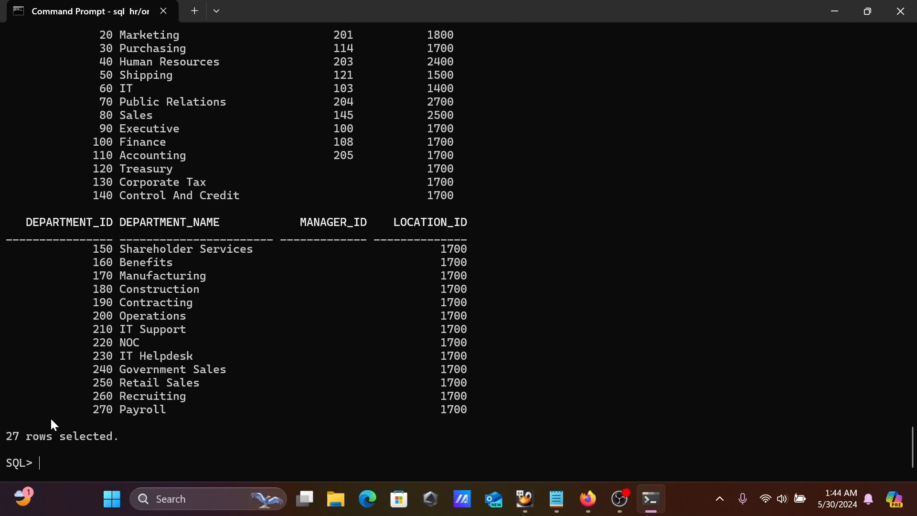
{"action": "mouse_move", "coordinate": [294, 402]}
{"action": "type", "text": "select * from employees;"}
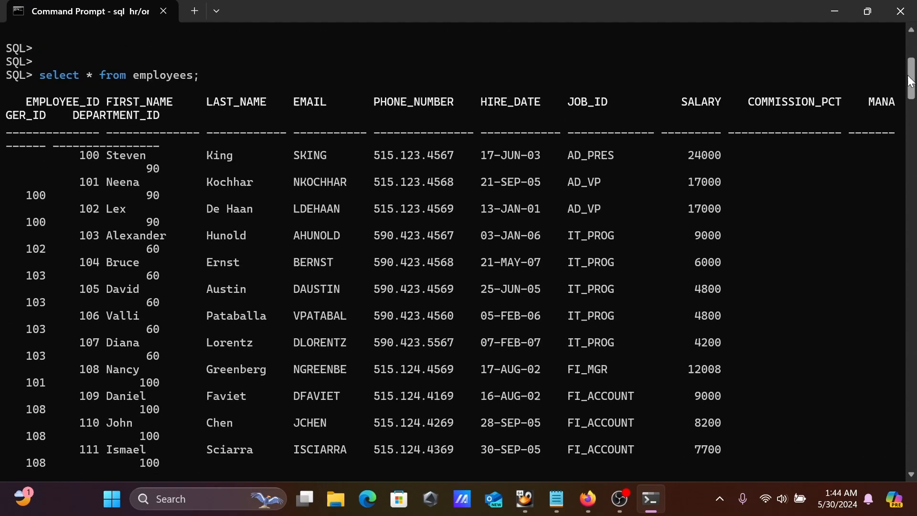
Step: Bring the Notepad notes on connecting Oracle 23ai from the command line to the front
{"action": "scroll", "scroll_direction": "up", "scroll_amount": 3}
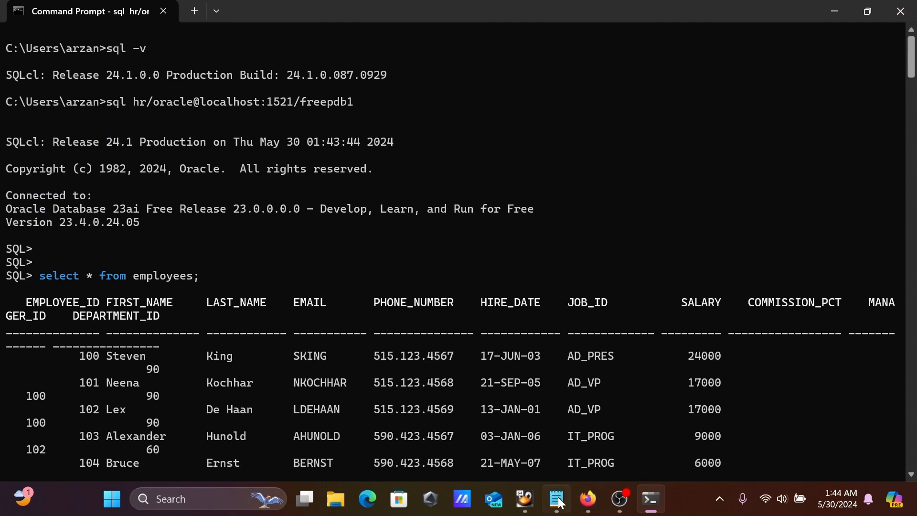
{"action": "left_click", "coordinate": [555, 499]}
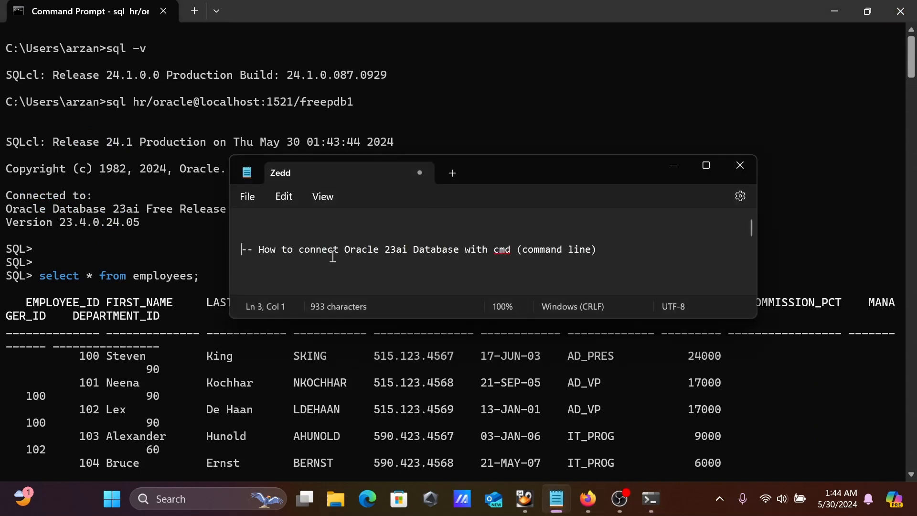
{"action": "mouse_move", "coordinate": [460, 251]}
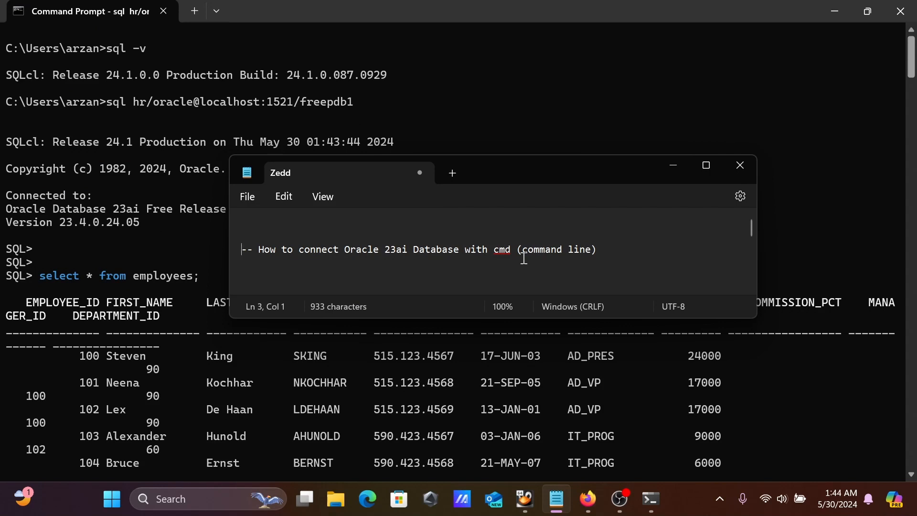
{"action": "mouse_move", "coordinate": [579, 223]}
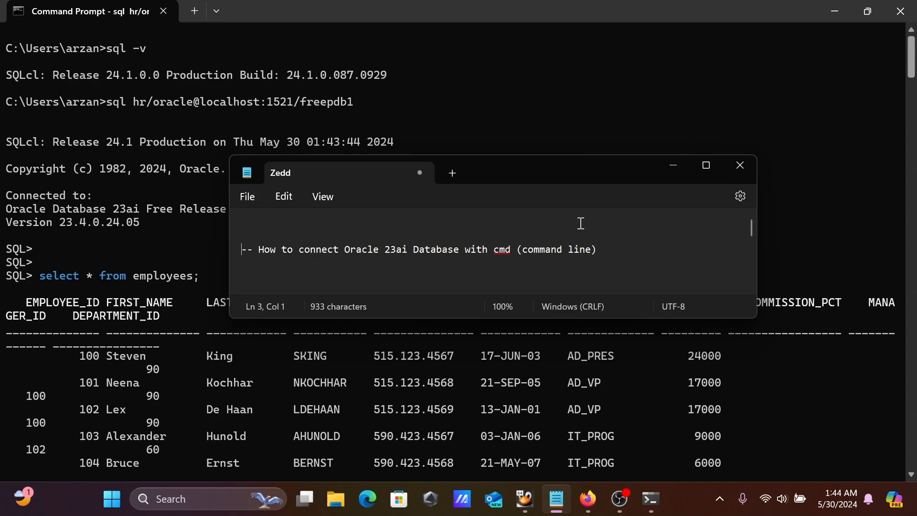